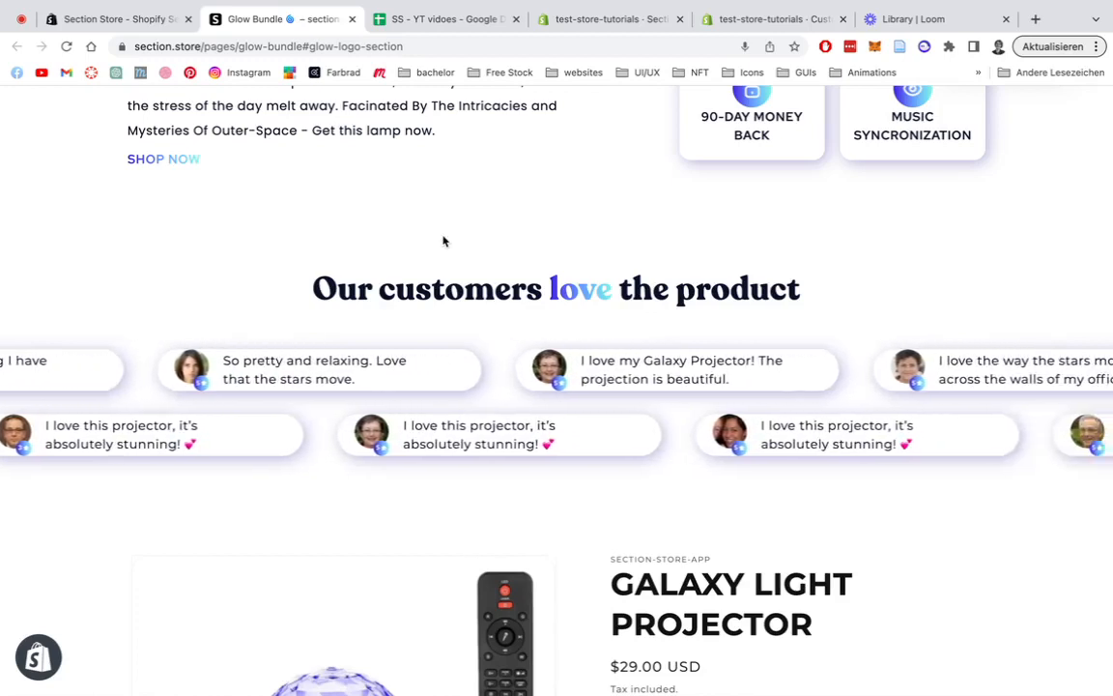
Step: Browse the Section Store: Theme sections listing, then switch to the installed app's tab
{"action": "scroll", "scroll_direction": "down", "scroll_amount": 3}
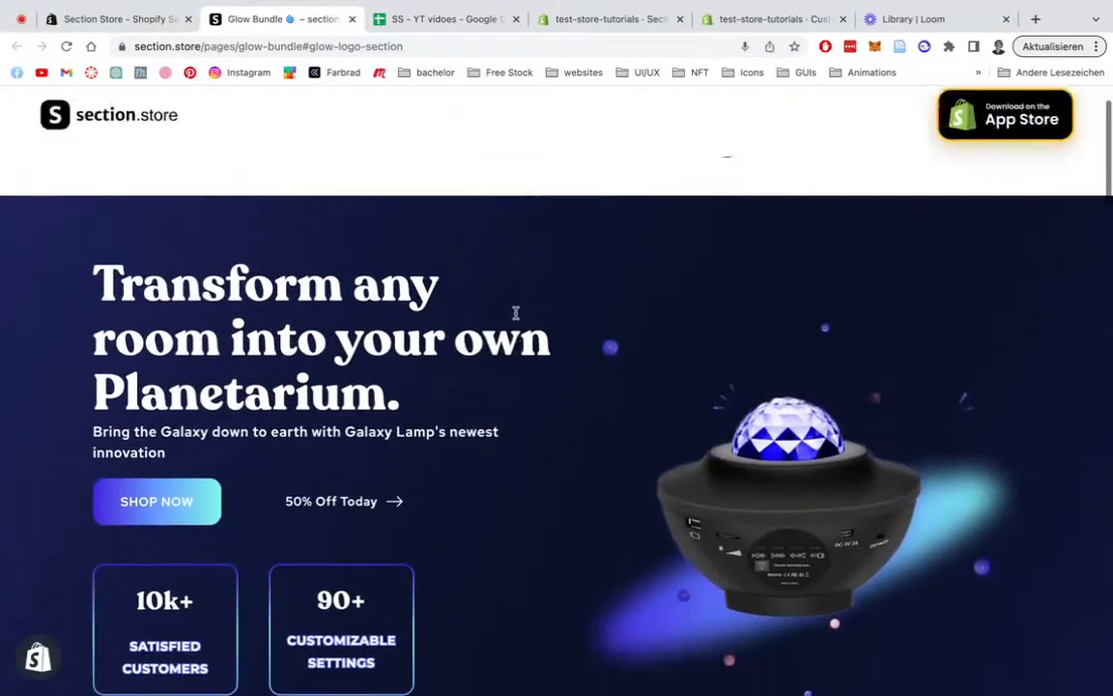
{"action": "scroll", "scroll_direction": "down", "scroll_amount": 3}
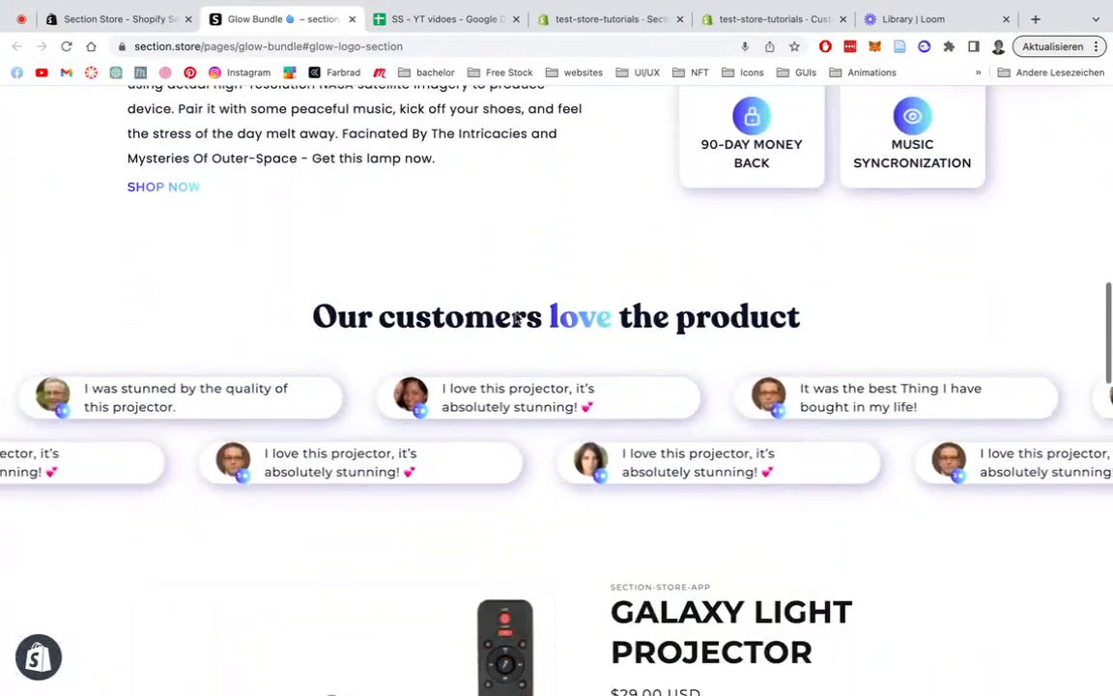
{"action": "scroll", "scroll_direction": "down", "scroll_amount": 3}
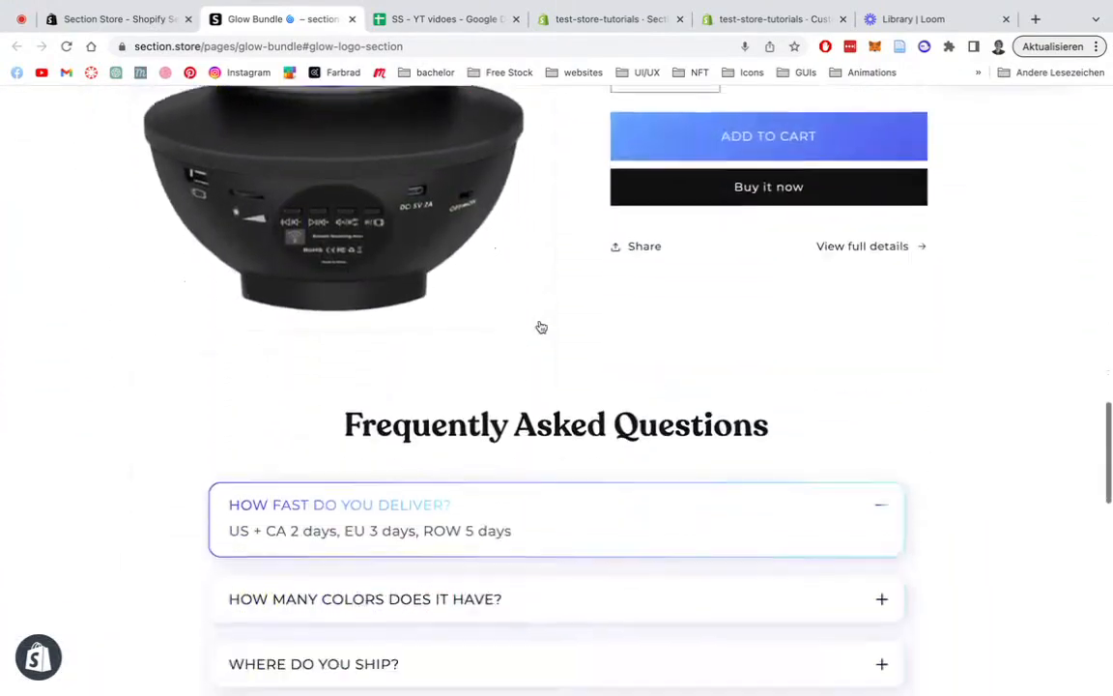
{"action": "scroll", "scroll_direction": "up", "scroll_amount": 3}
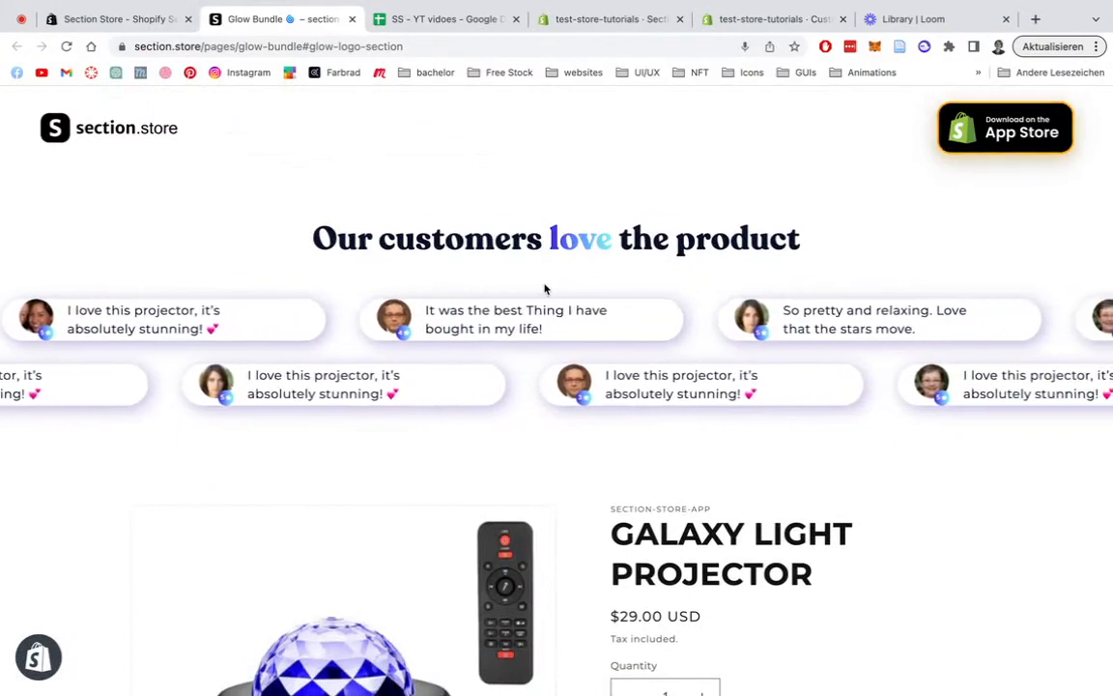
{"action": "scroll", "scroll_direction": "down", "scroll_amount": 3}
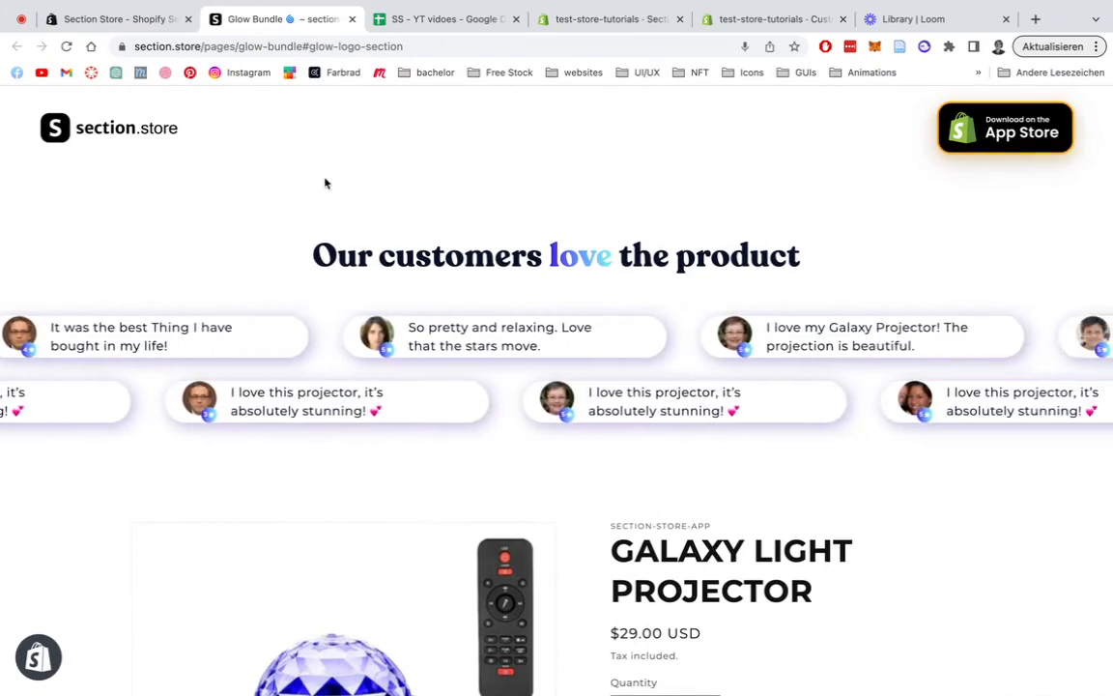
{"action": "left_click", "coordinate": [1004, 128]}
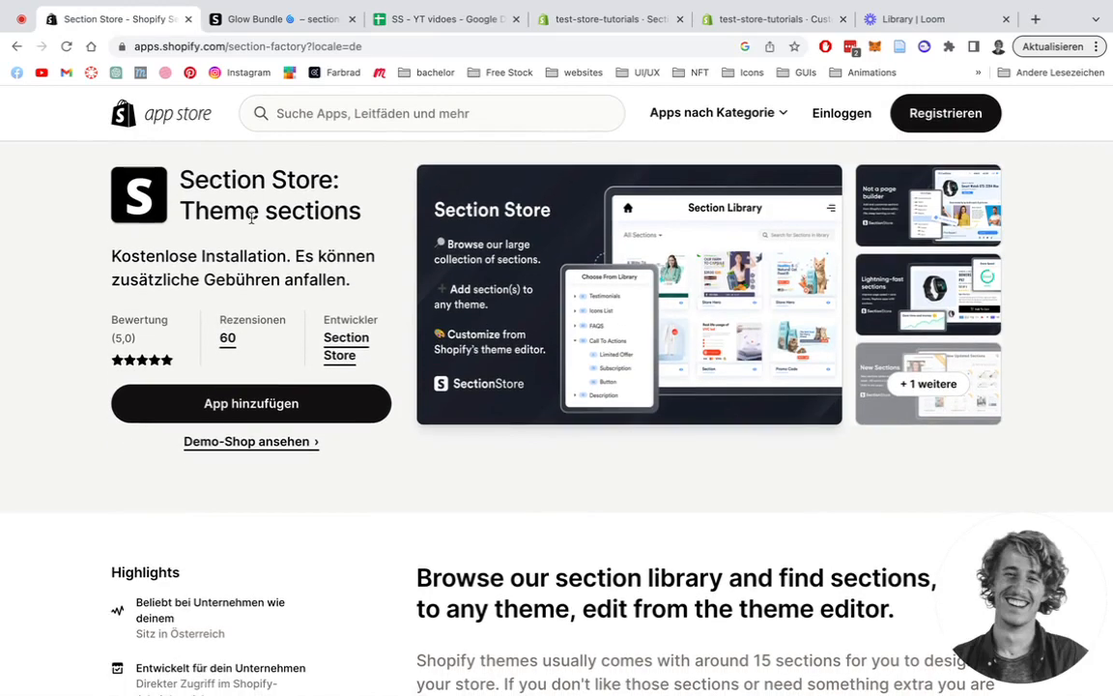
{"action": "mouse_move", "coordinate": [619, 100]}
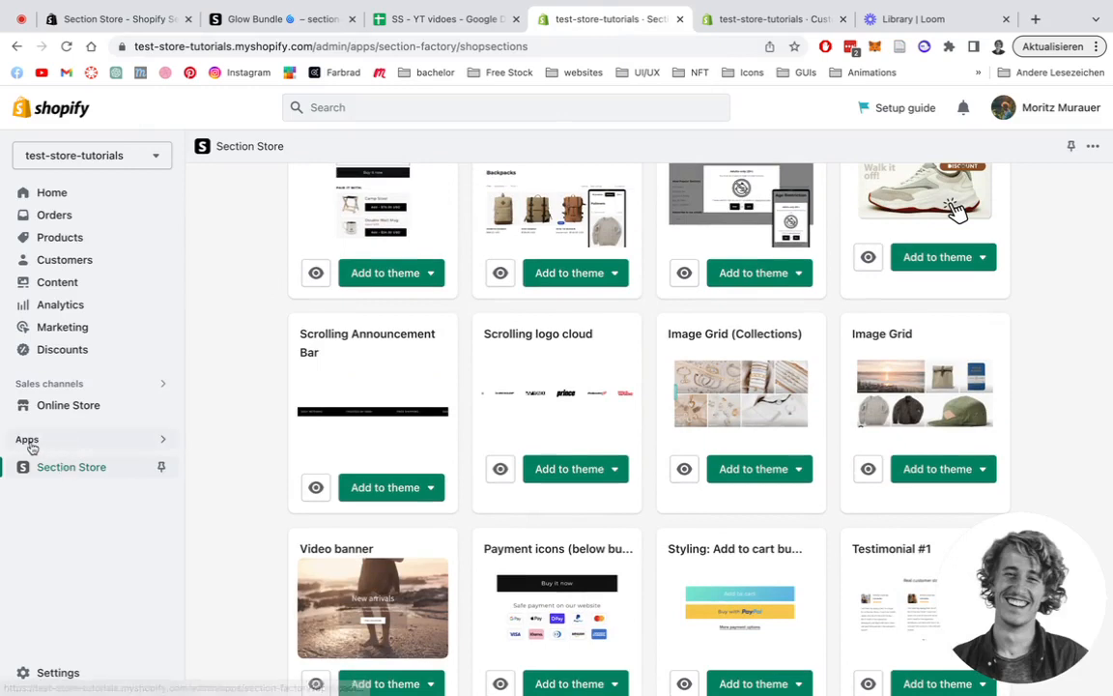
{"action": "mouse_move", "coordinate": [235, 500]}
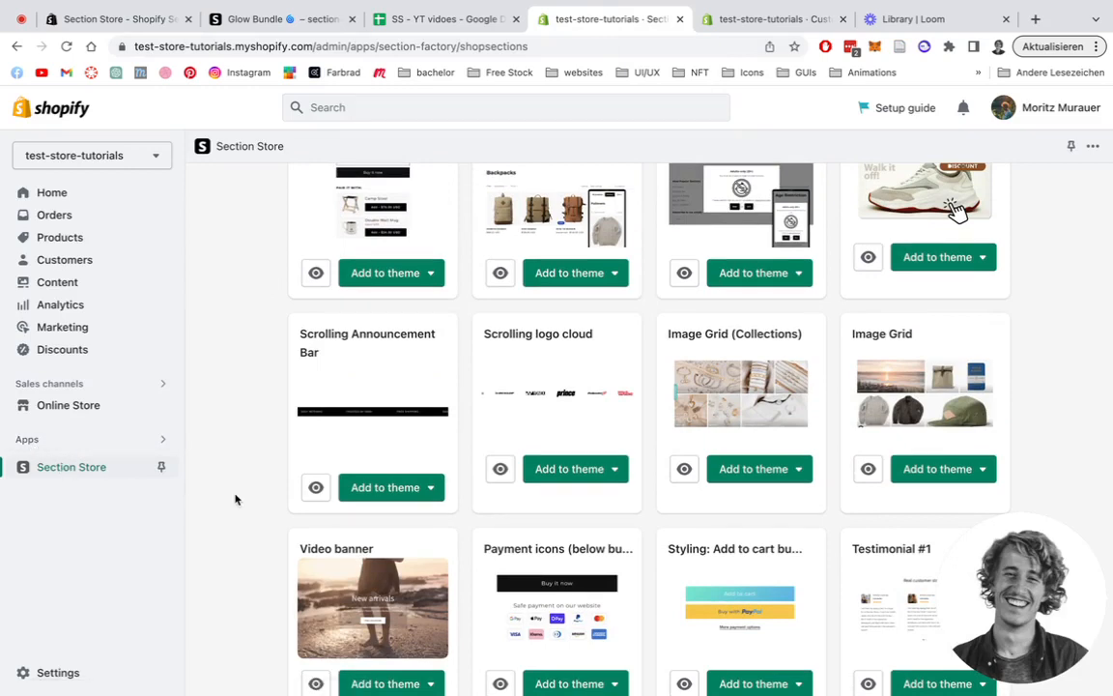
Step: Search the Sections library for 'glow' and scroll the six Glow results
{"action": "left_click", "coordinate": [600, 183]}
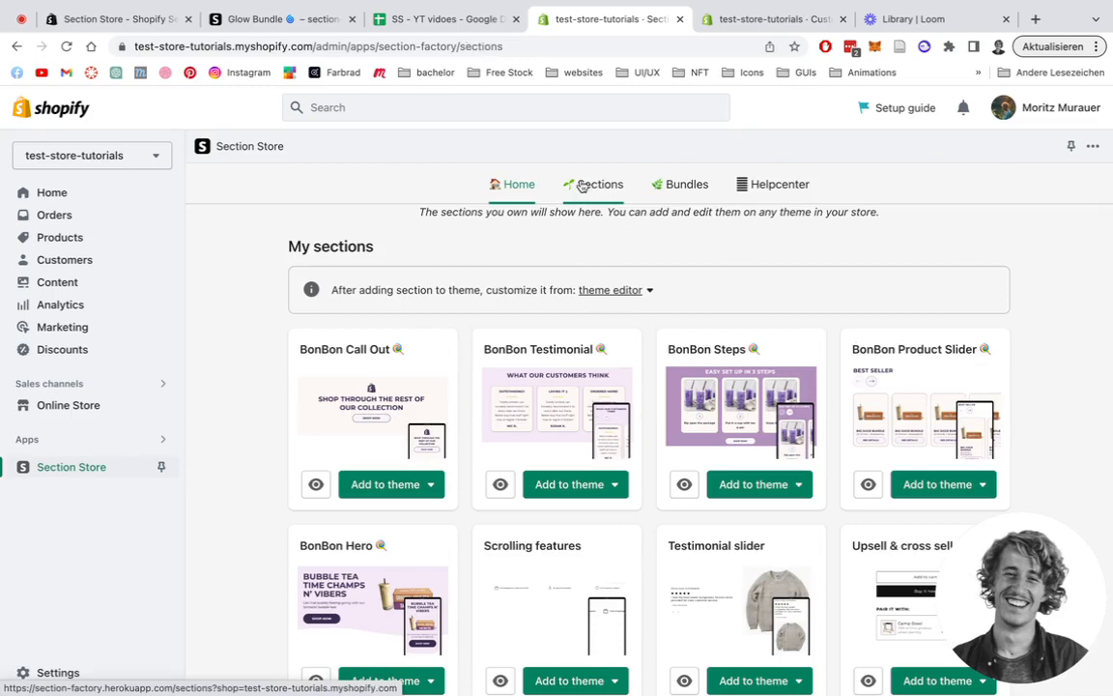
{"action": "left_click", "coordinate": [593, 183]}
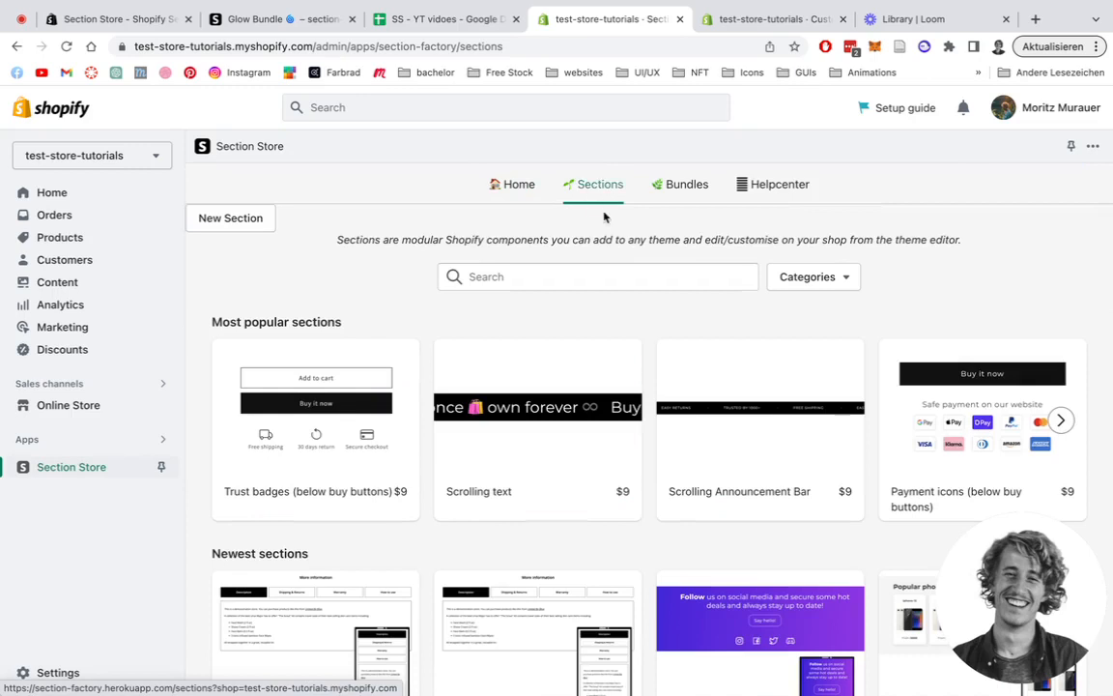
{"action": "left_click", "coordinate": [597, 276]}
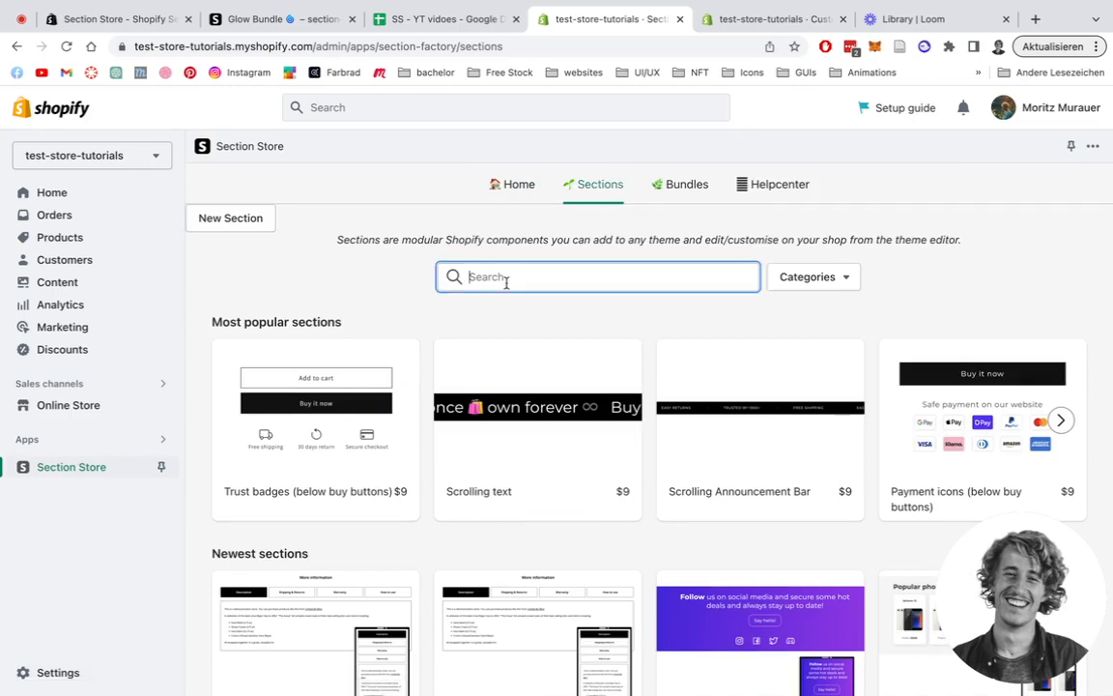
{"action": "type", "text": "glow"}
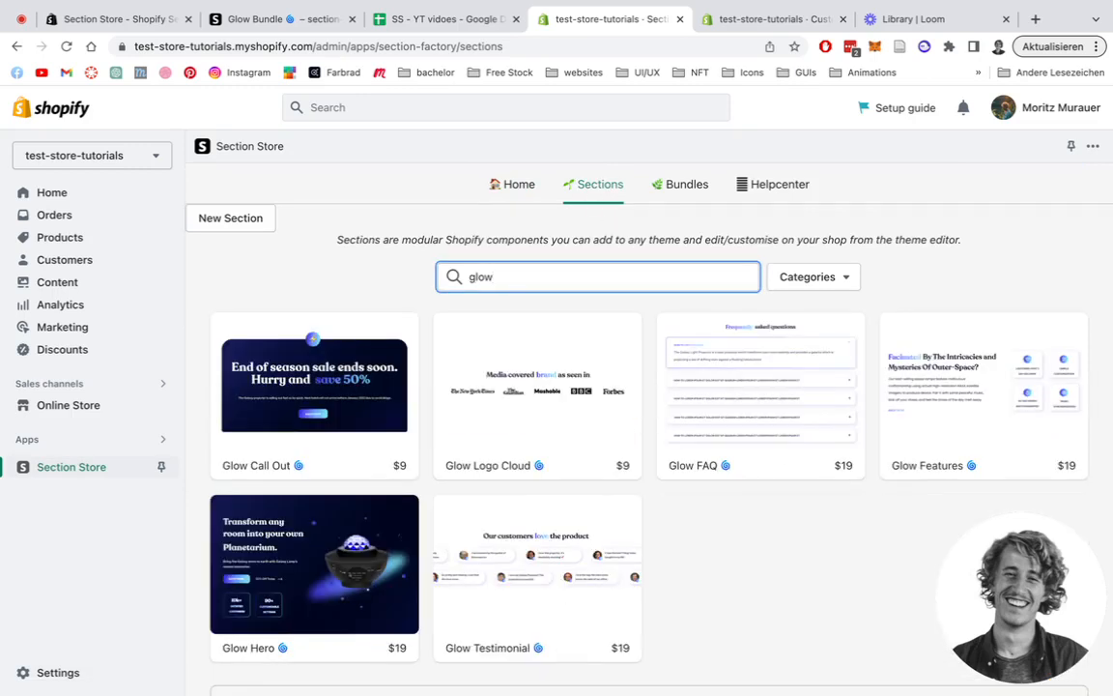
{"action": "scroll", "scroll_direction": "down", "scroll_amount": 3}
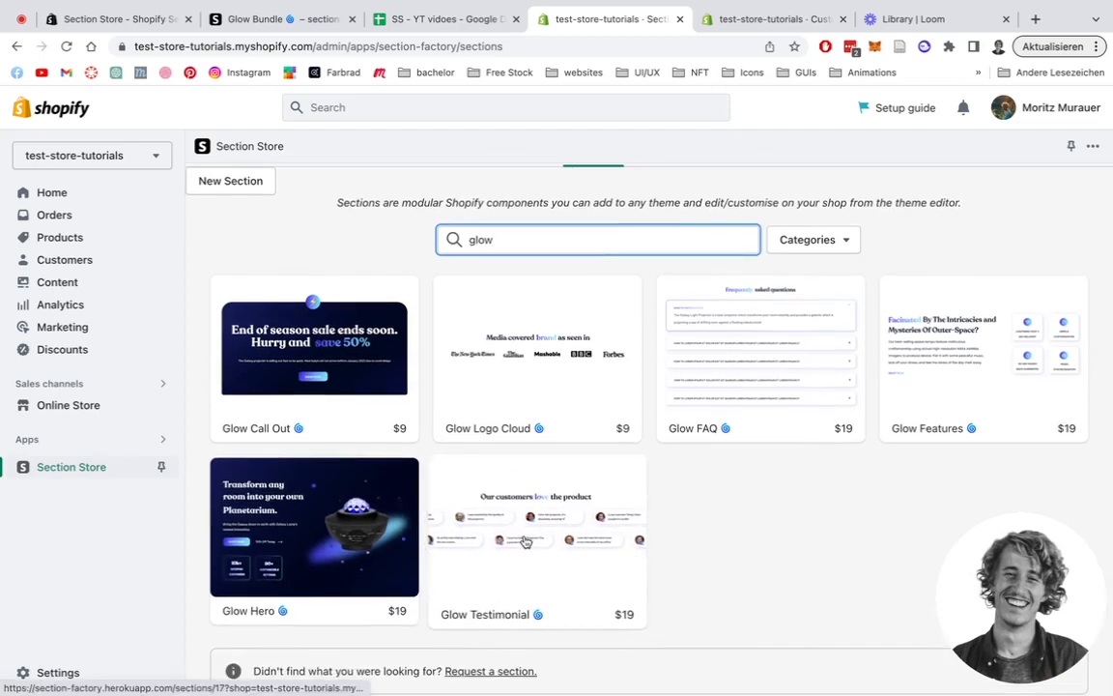
{"action": "scroll", "scroll_direction": "down", "scroll_amount": 3}
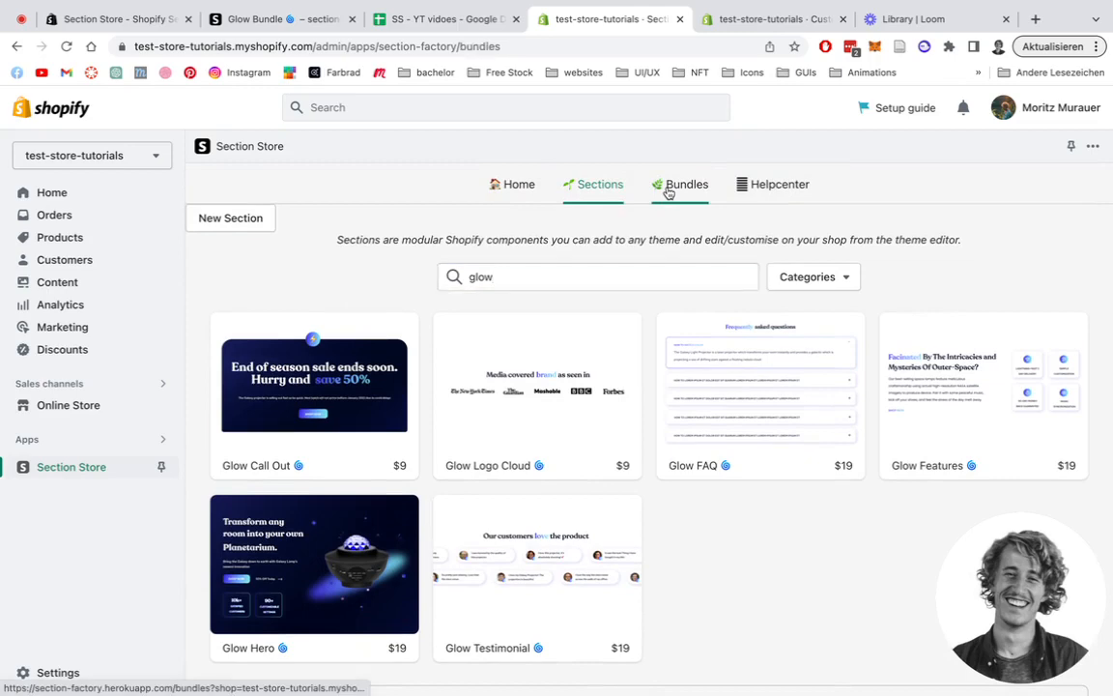
Step: Look through the section bundles list, then return to the full Sections library
{"action": "left_click", "coordinate": [679, 183]}
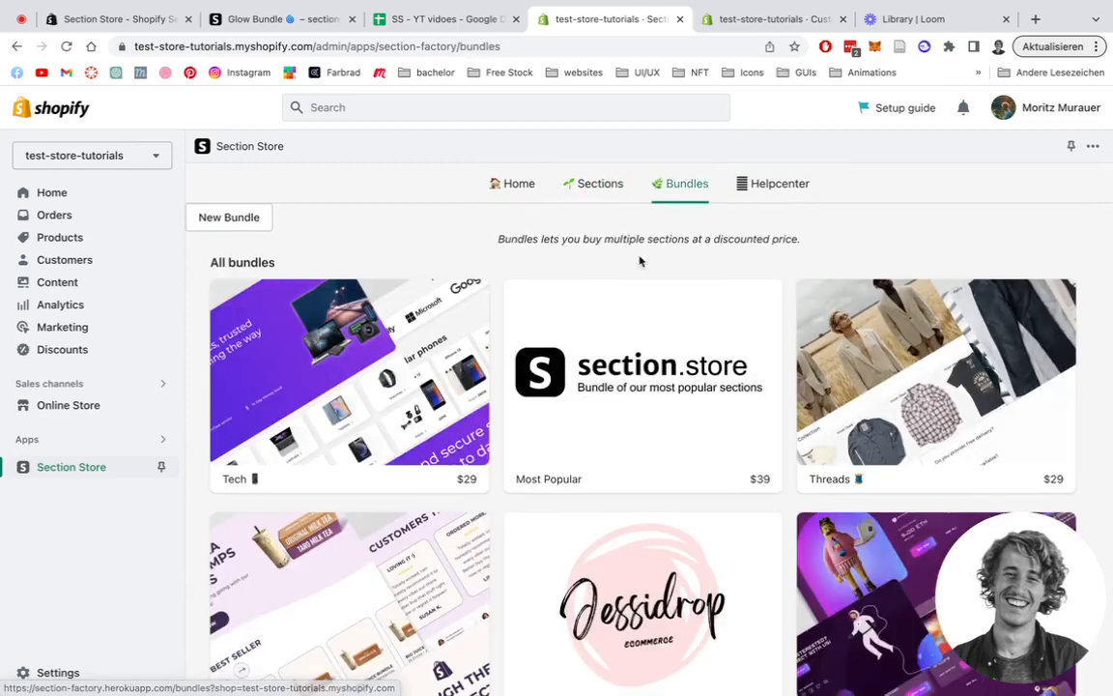
{"action": "scroll", "scroll_direction": "down", "scroll_amount": 3}
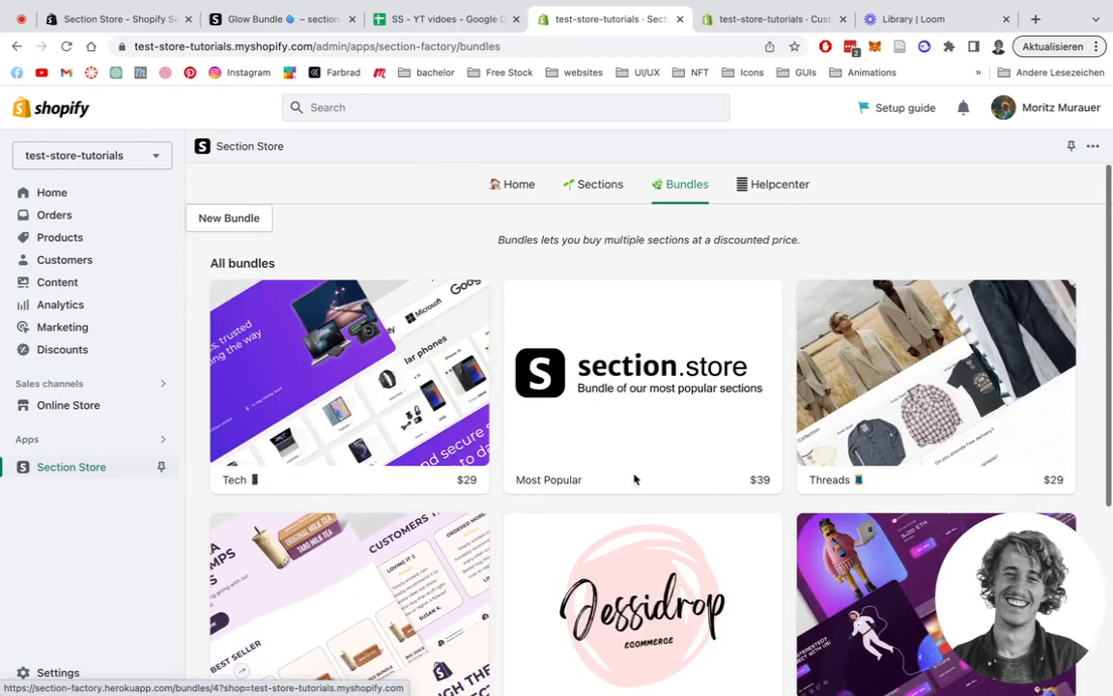
{"action": "left_click", "coordinate": [599, 184]}
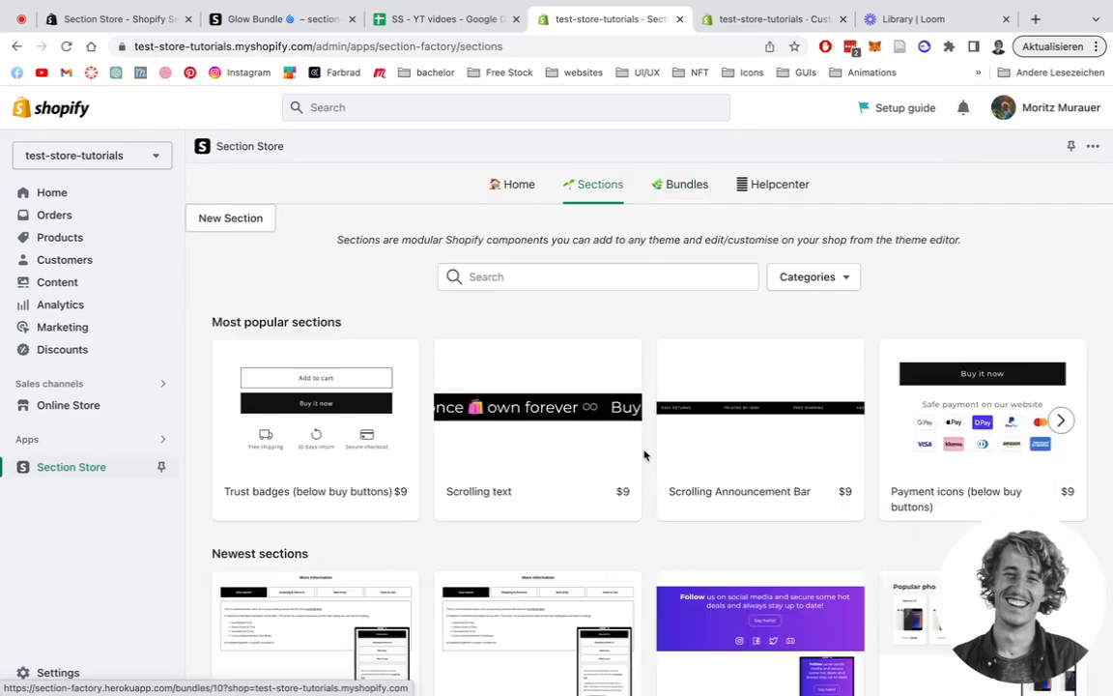
Step: Search 'glow' again and open the $19 Glow Testimonial detail page
{"action": "left_click", "coordinate": [597, 276]}
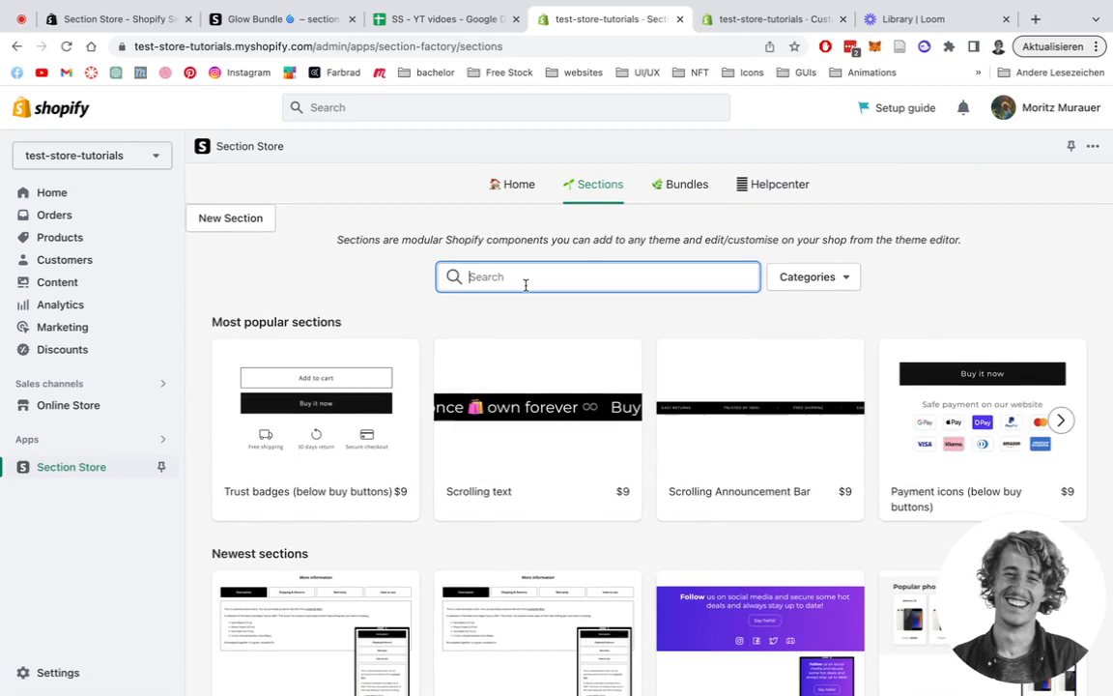
{"action": "type", "text": "glow"}
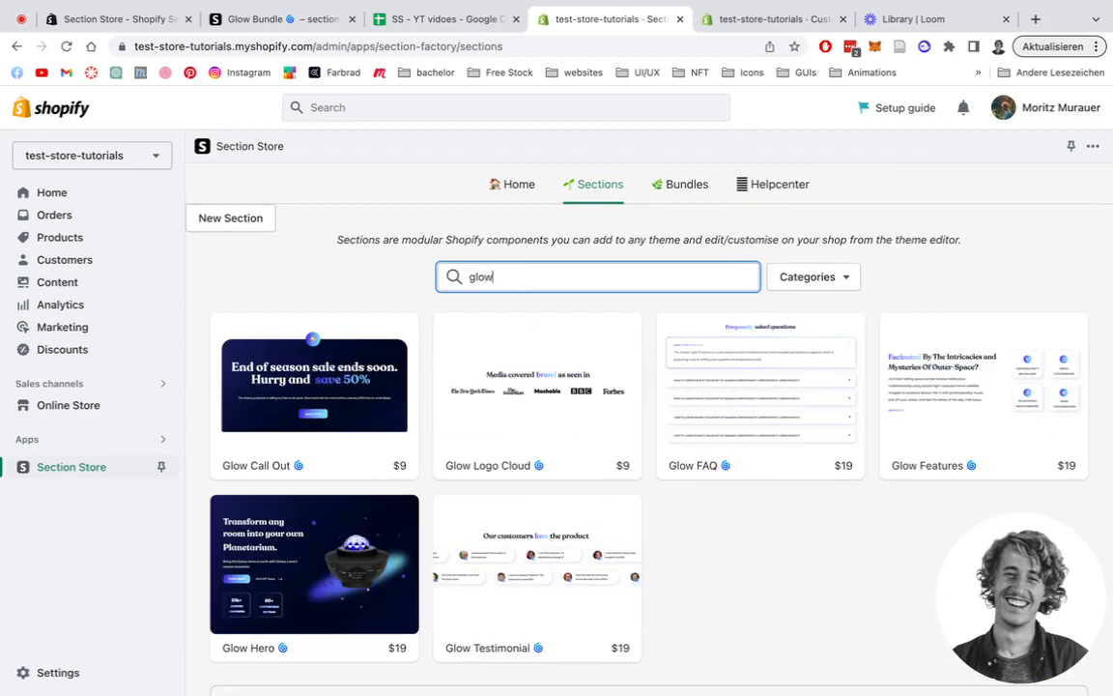
{"action": "left_click", "coordinate": [536, 565]}
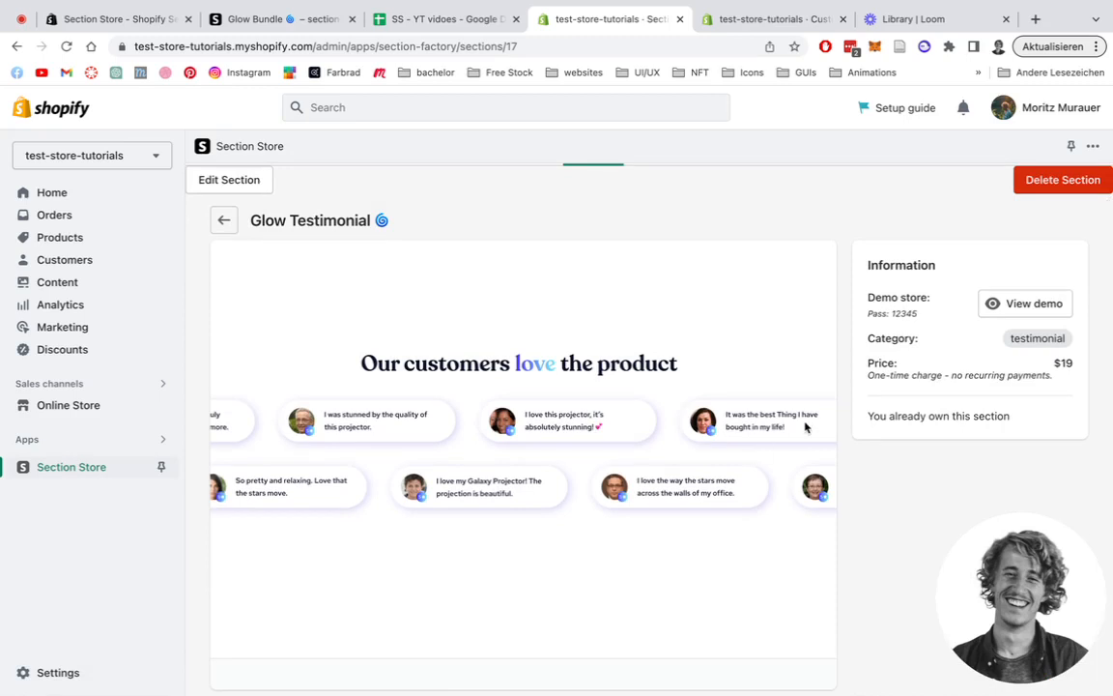
{"action": "mouse_move", "coordinate": [814, 372]}
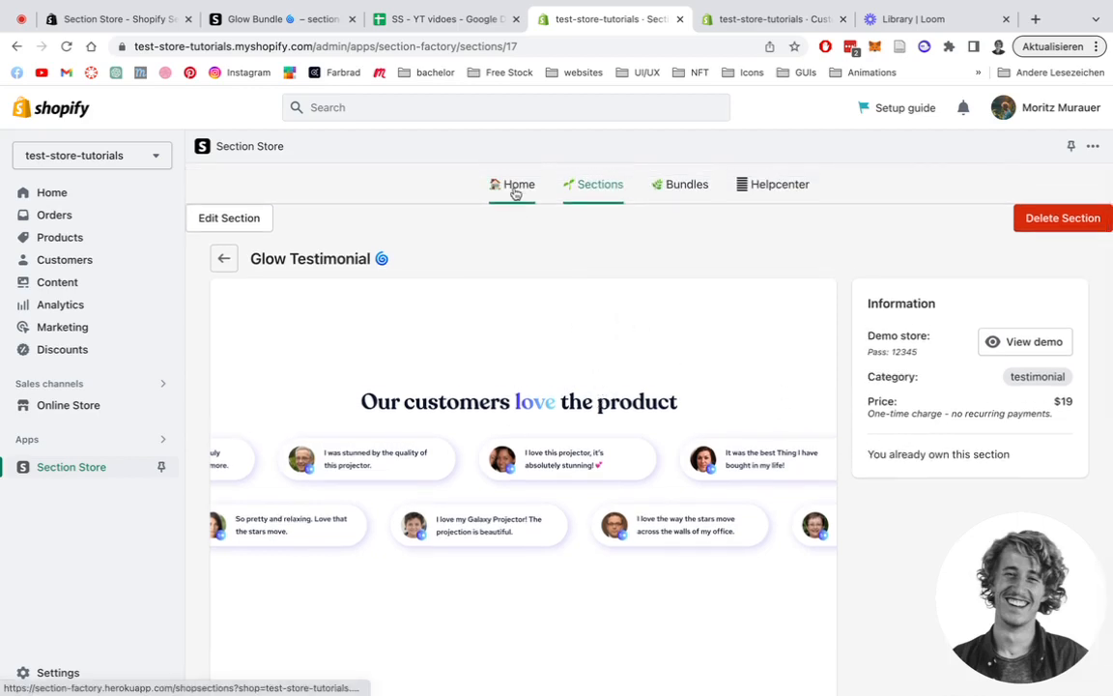
Step: From My sections, add Glow Testimonial to the Dawn (Live) theme
{"action": "left_click", "coordinate": [511, 183]}
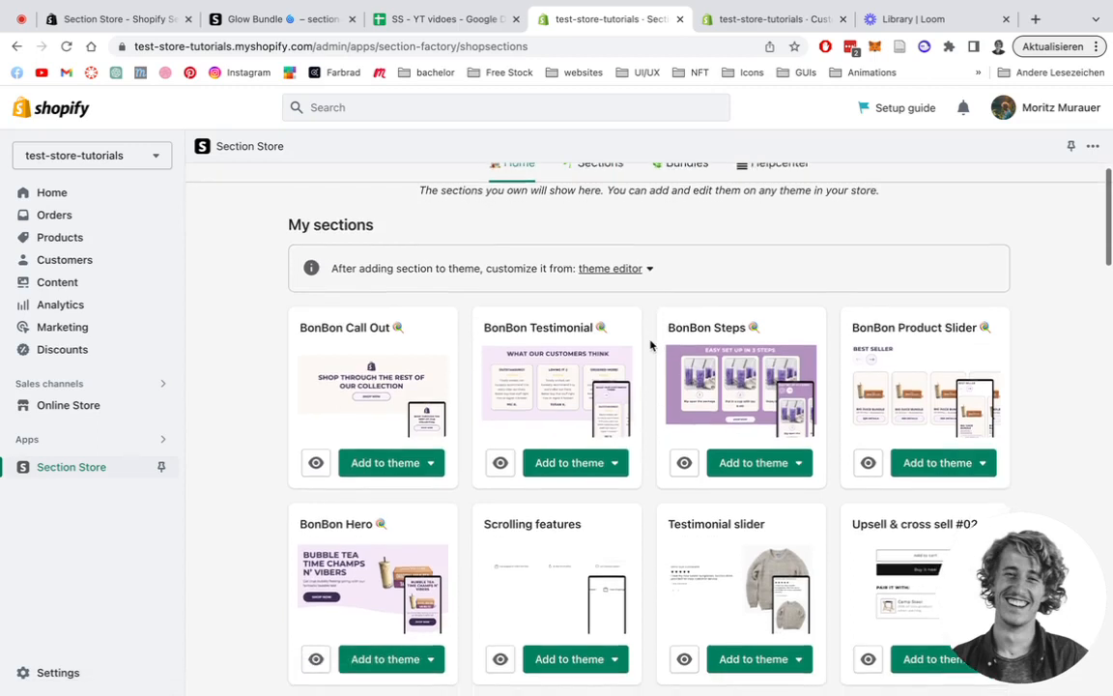
{"action": "scroll", "scroll_direction": "down", "scroll_amount": 3}
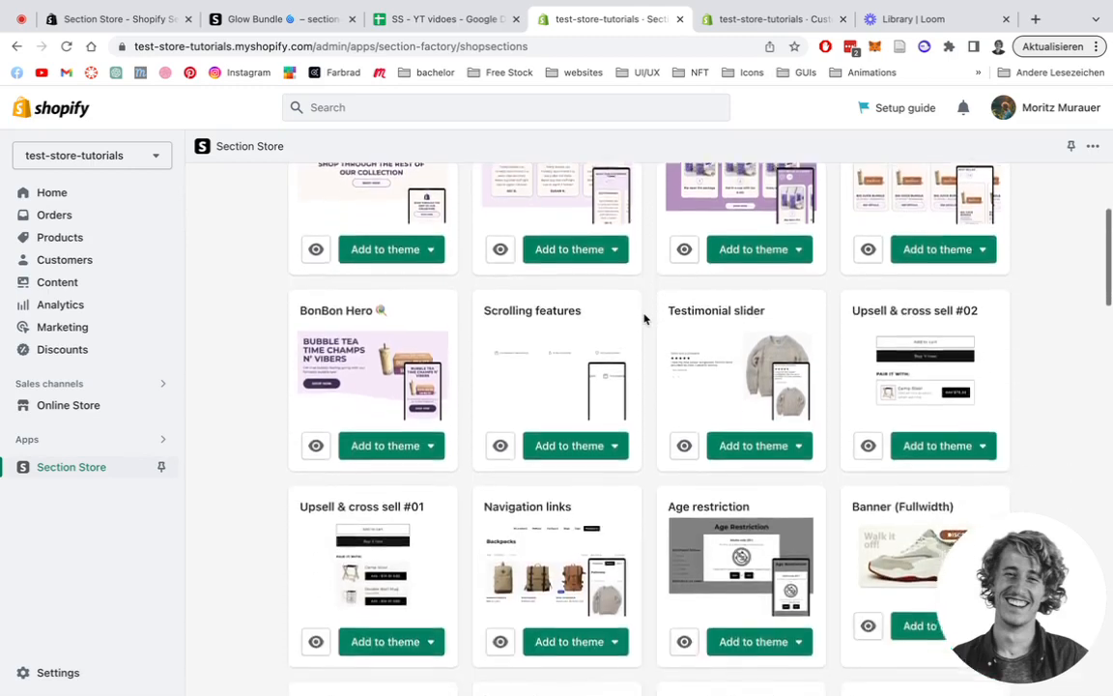
{"action": "scroll", "scroll_direction": "down", "scroll_amount": 3}
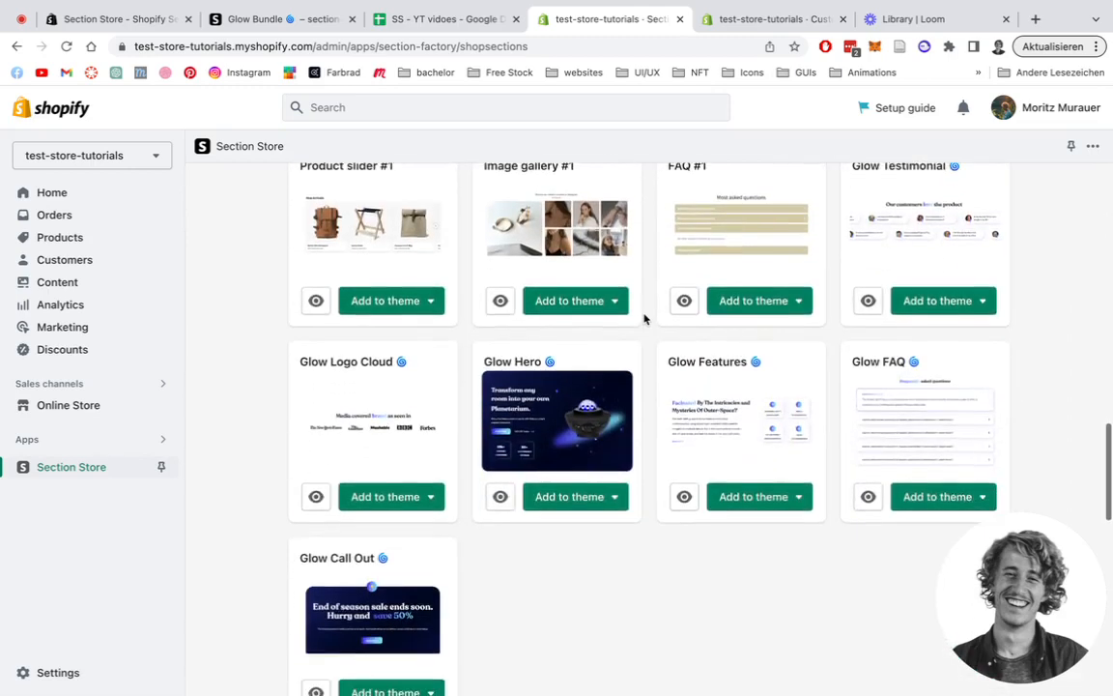
{"action": "scroll", "scroll_direction": "down", "scroll_amount": 3}
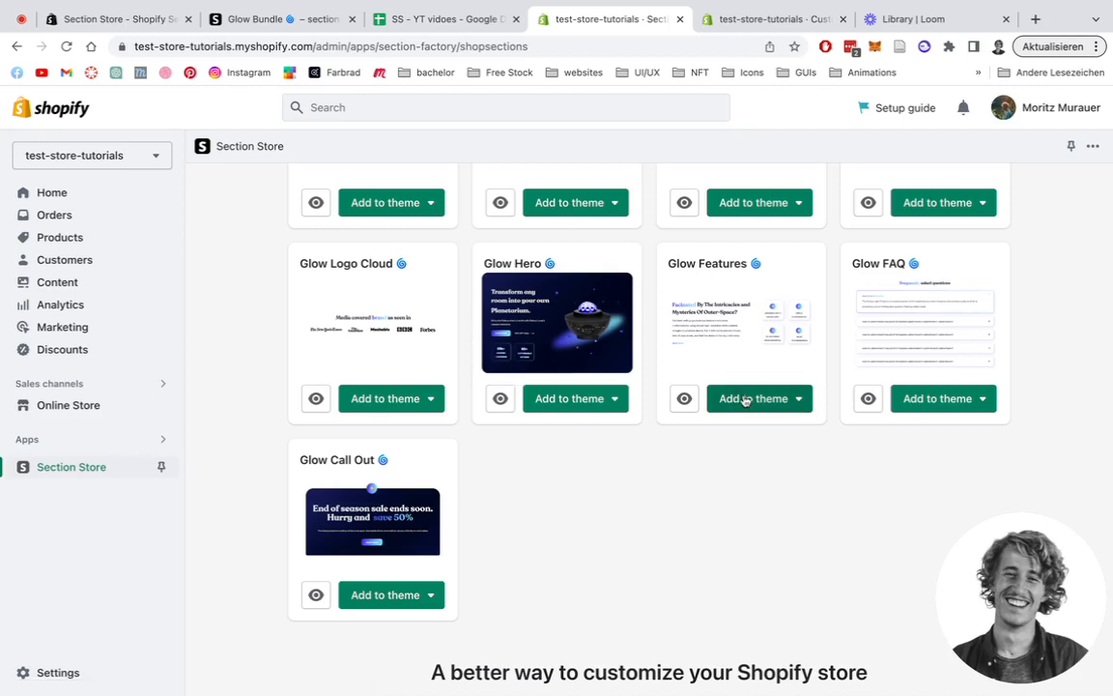
{"action": "scroll", "scroll_direction": "down", "scroll_amount": 3}
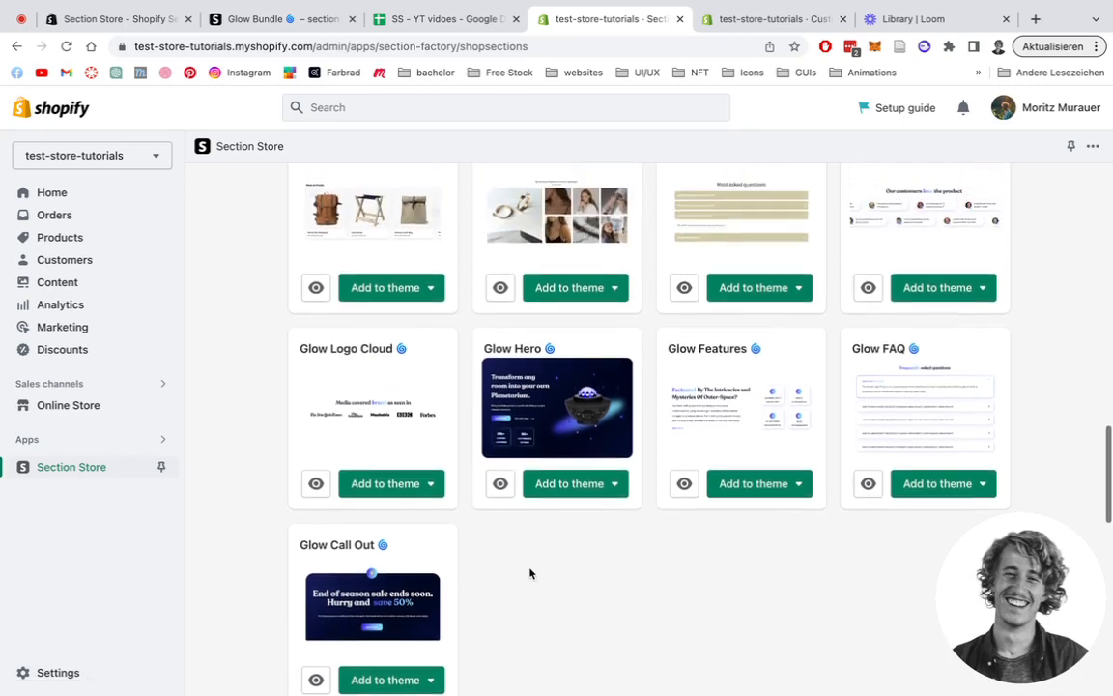
{"action": "scroll", "scroll_direction": "up", "scroll_amount": 3}
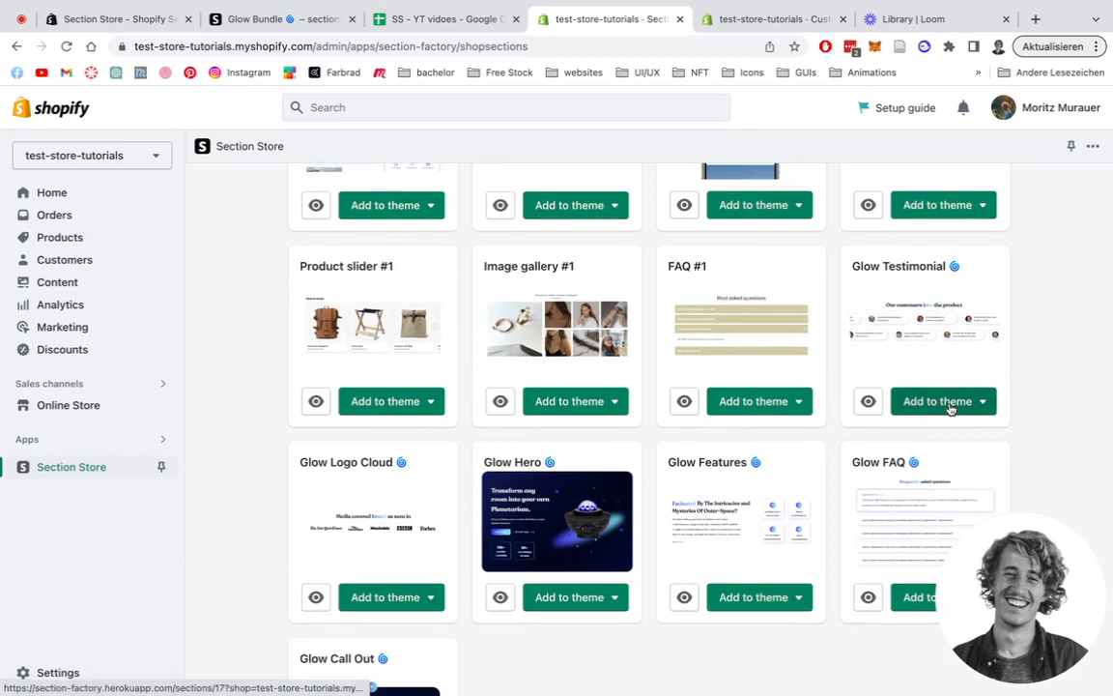
{"action": "left_click", "coordinate": [982, 401]}
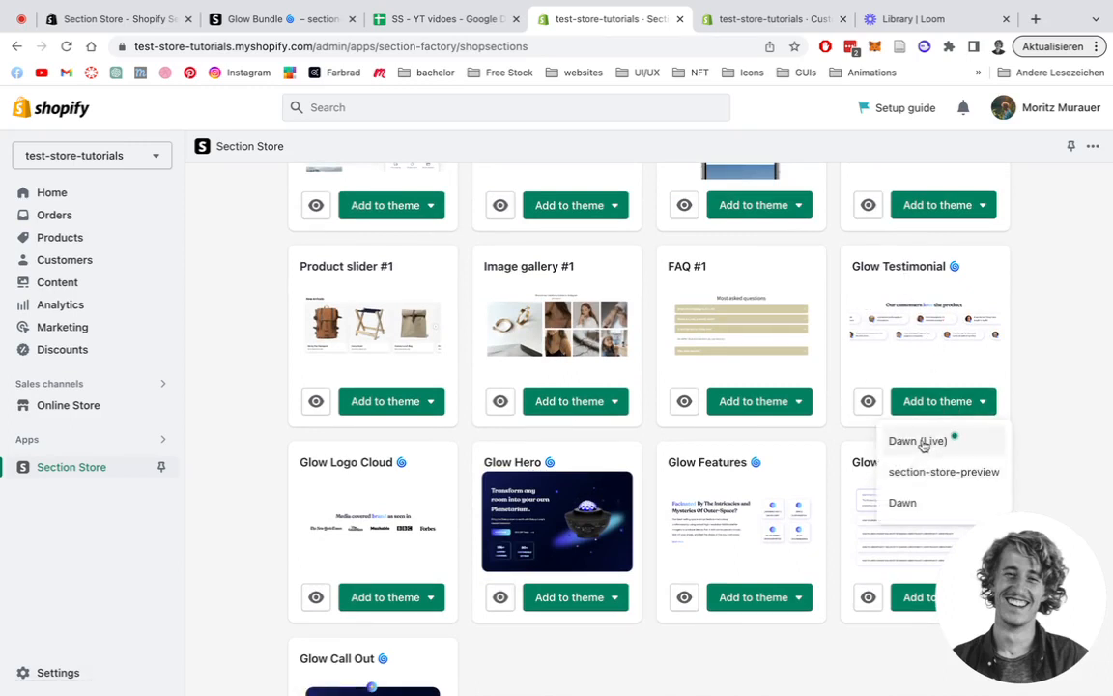
{"action": "left_click", "coordinate": [1065, 332]}
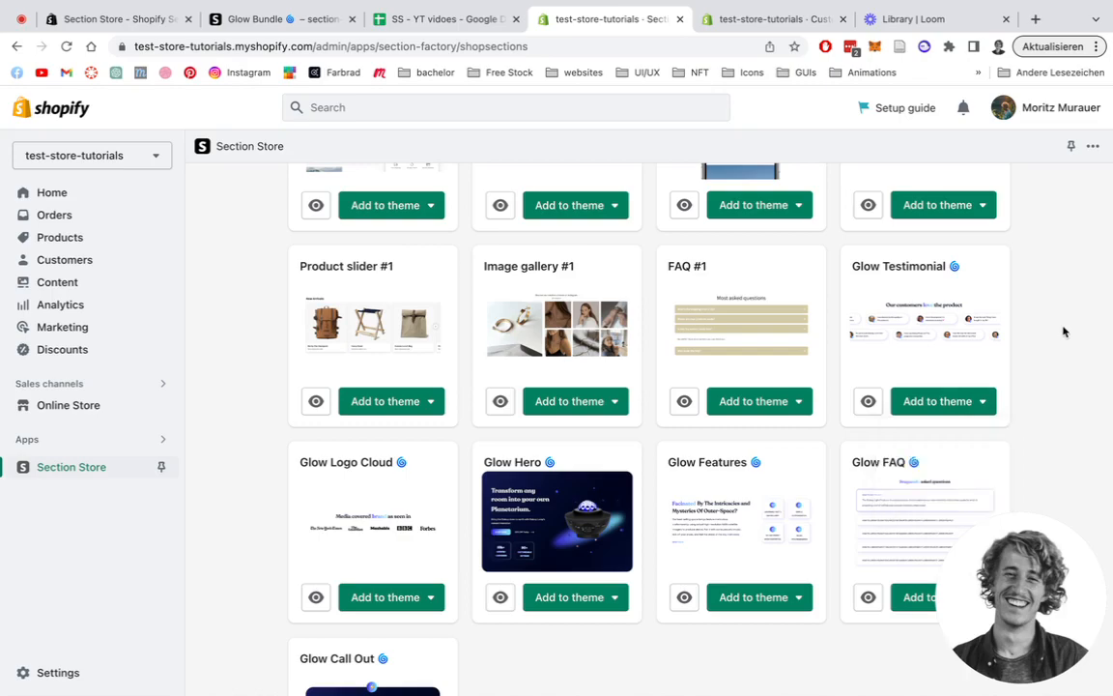
Step: Back in My sections, choose Dawn (Live) as the theme to customize
{"action": "left_click", "coordinate": [519, 183]}
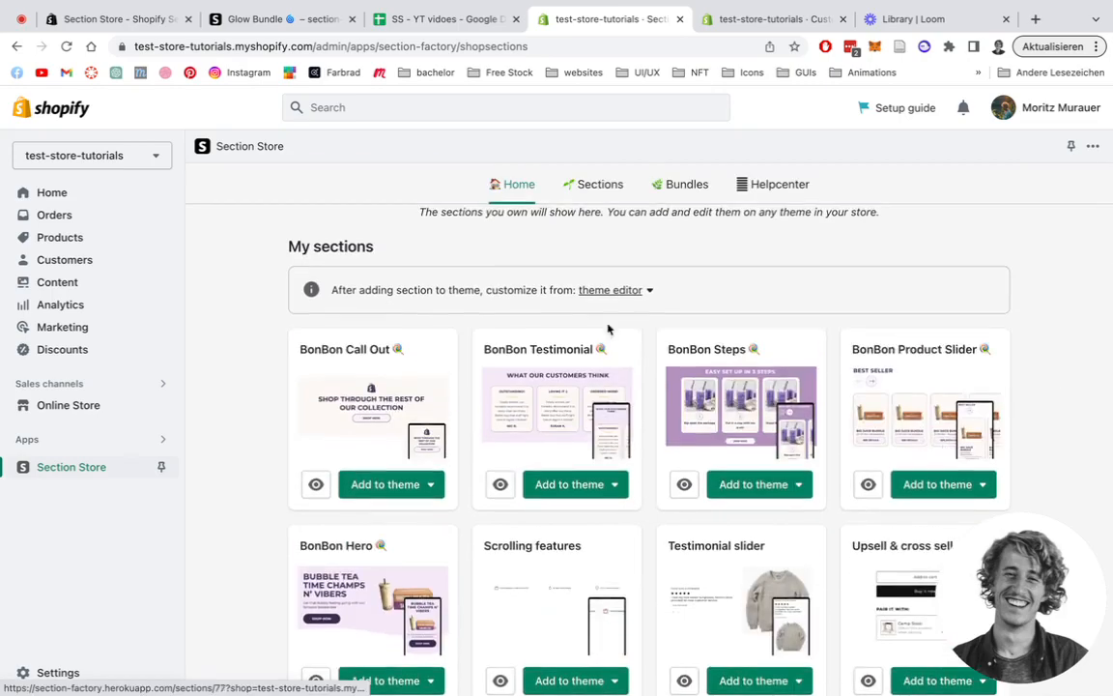
{"action": "left_click", "coordinate": [613, 289]}
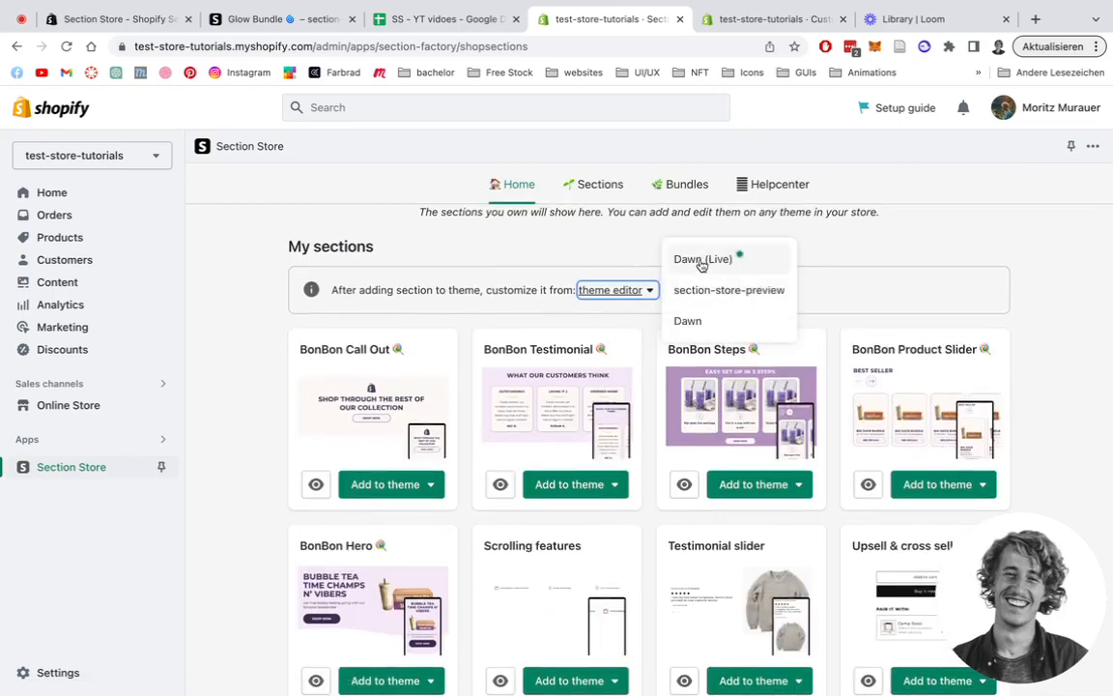
{"action": "left_click", "coordinate": [740, 151]}
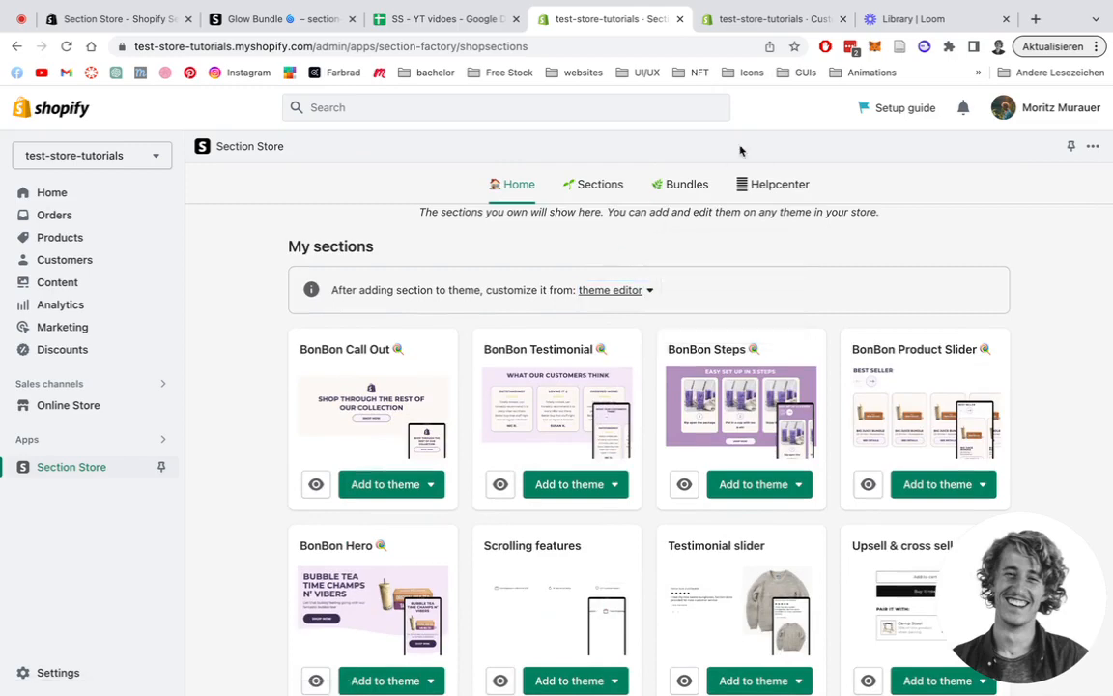
Step: In the theme editor, add a home page section by searching 'ss glow'
{"action": "left_click", "coordinate": [773, 18]}
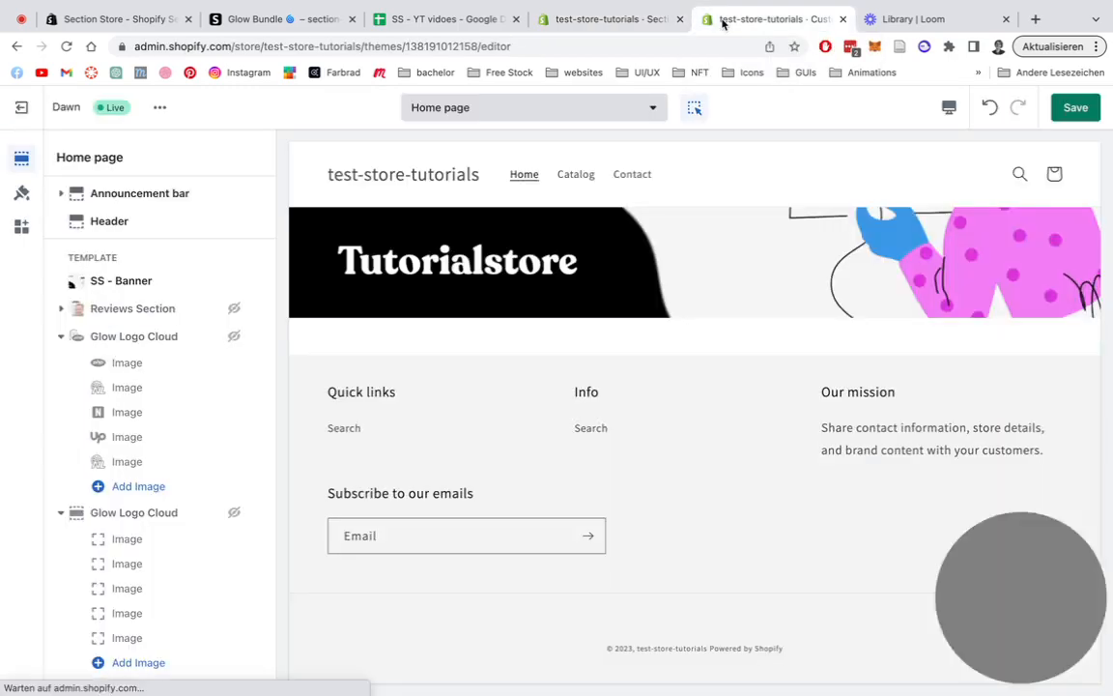
{"action": "left_click", "coordinate": [121, 280]}
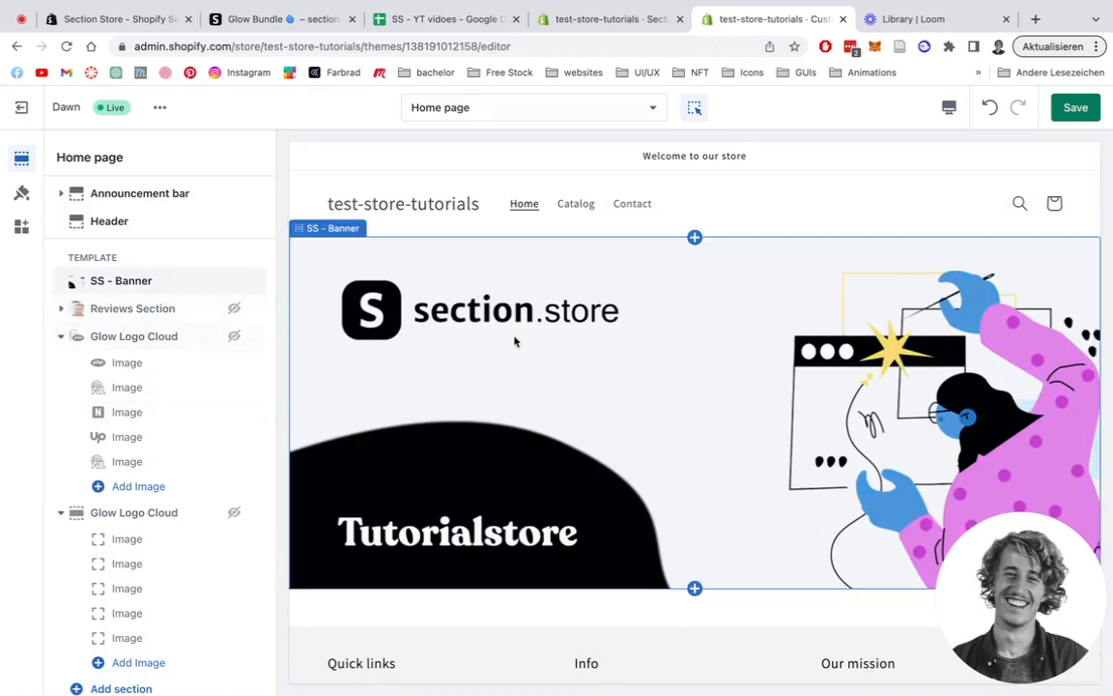
{"action": "mouse_move", "coordinate": [525, 387]}
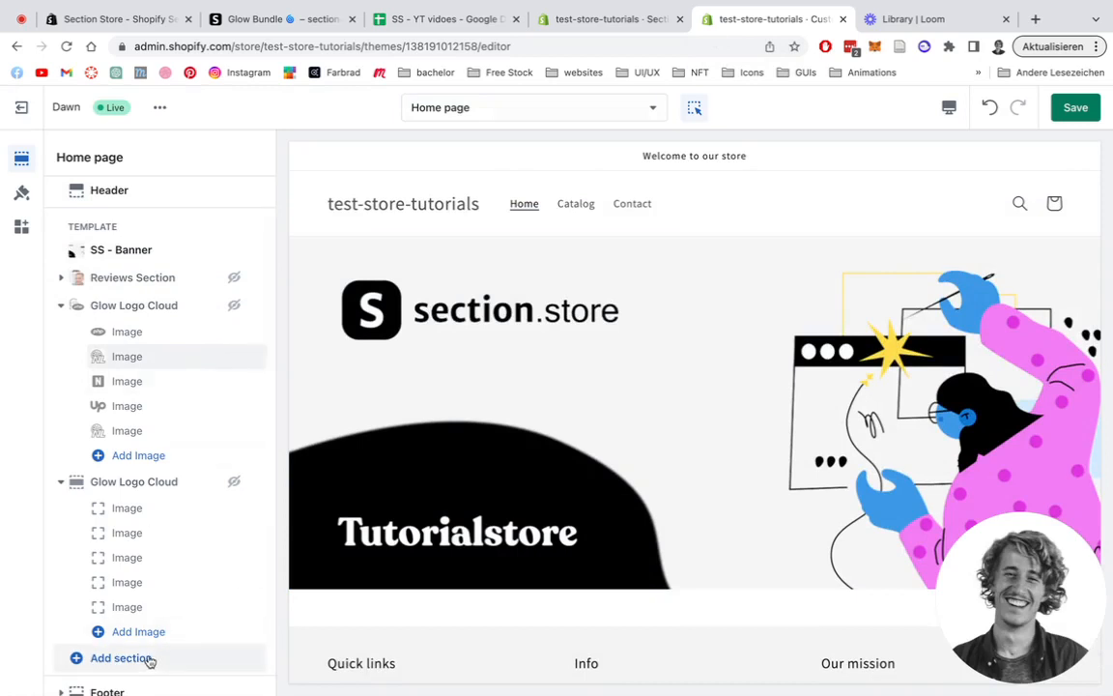
{"action": "left_click", "coordinate": [122, 657]}
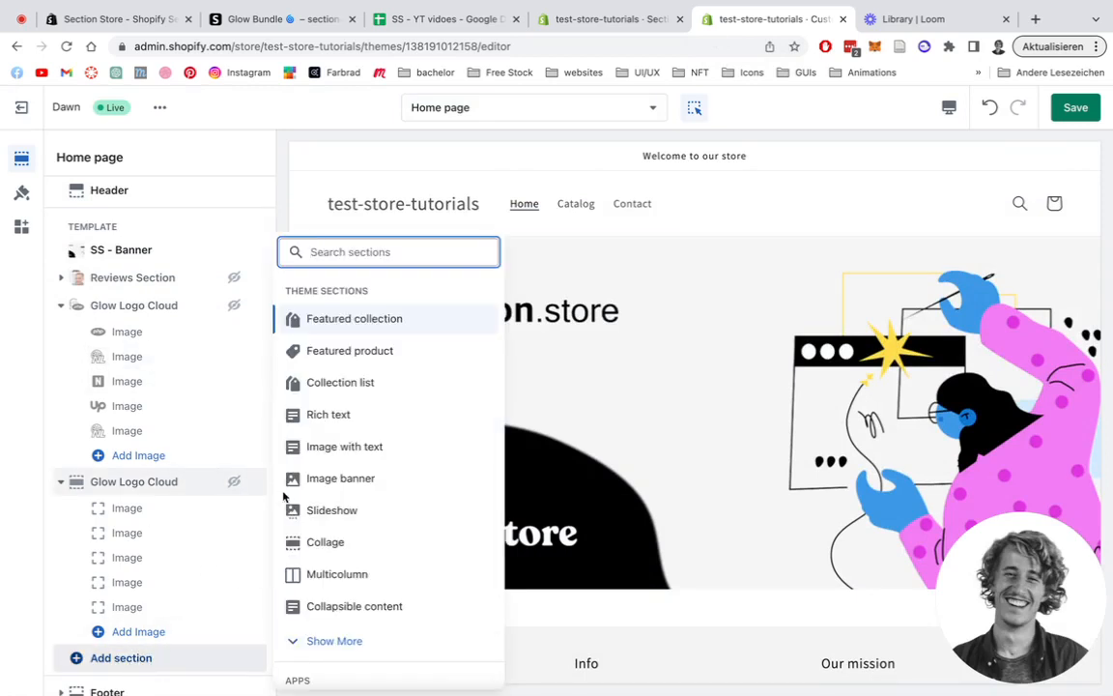
{"action": "type", "text": "ss glow"}
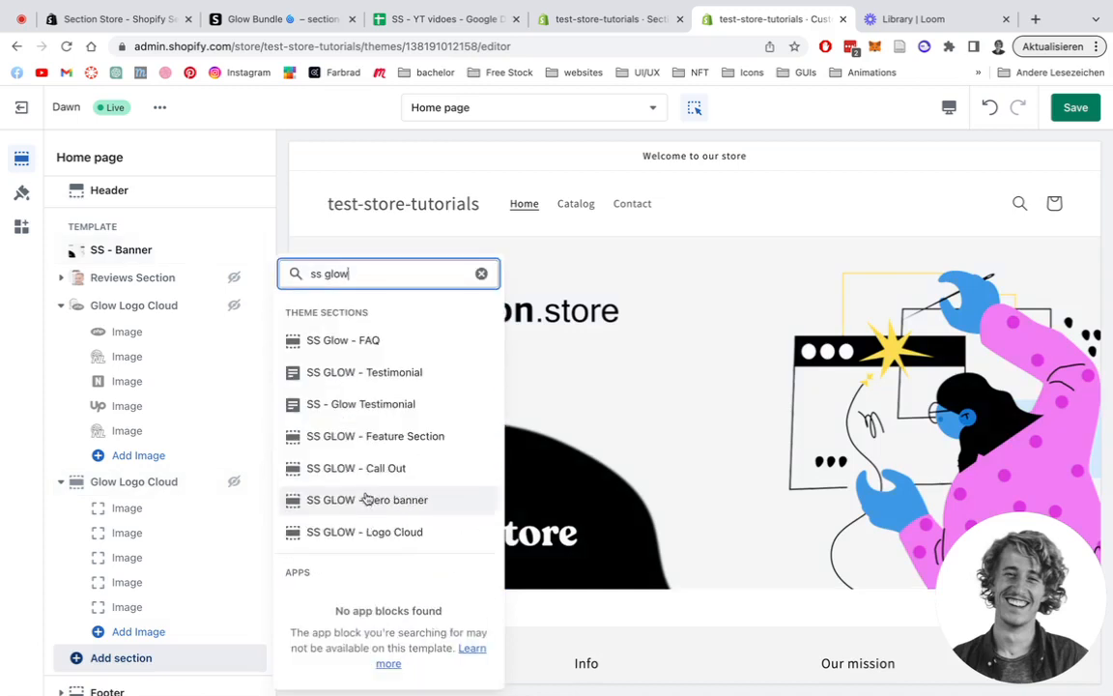
{"action": "mouse_move", "coordinate": [361, 404]}
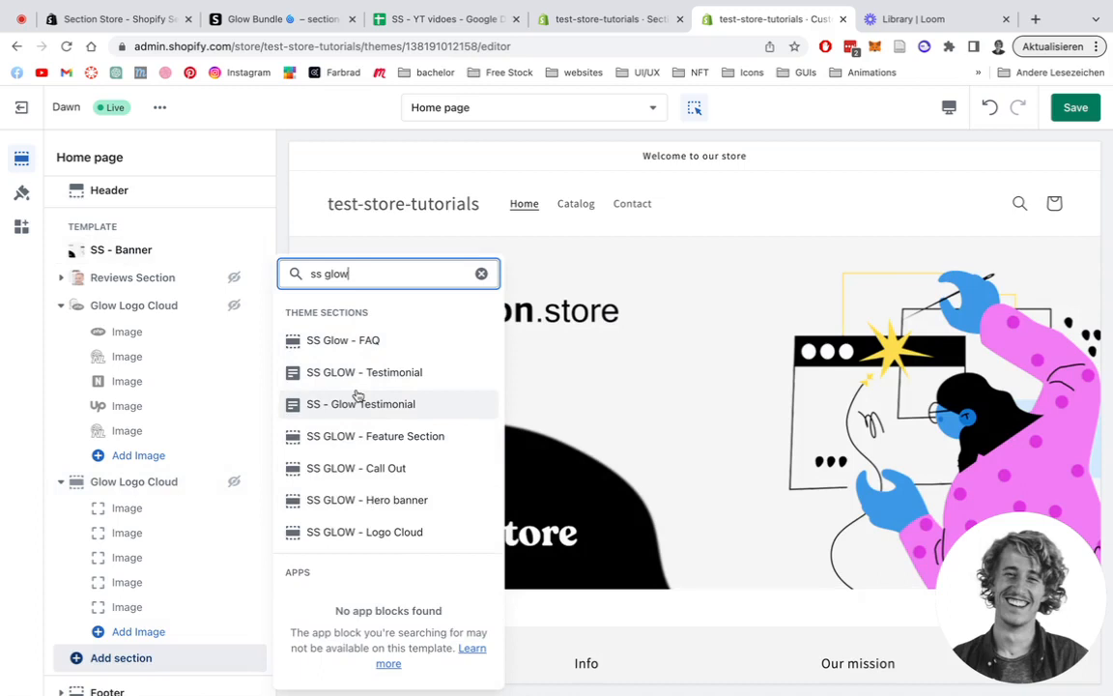
{"action": "mouse_move", "coordinate": [398, 408]}
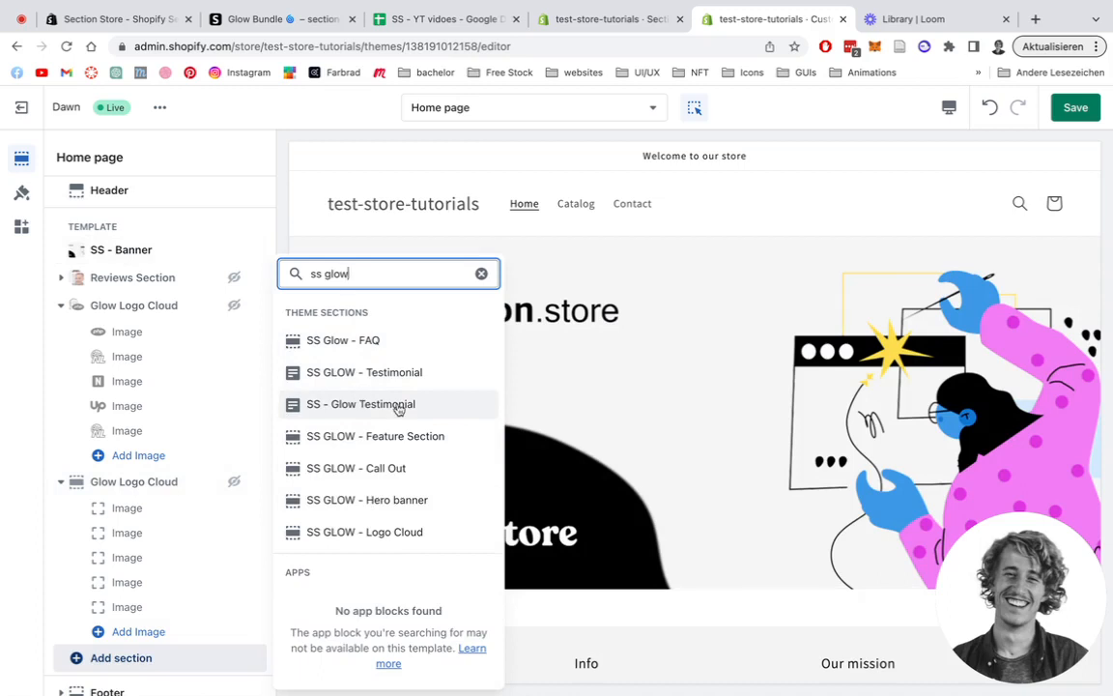
{"action": "mouse_move", "coordinate": [406, 377]}
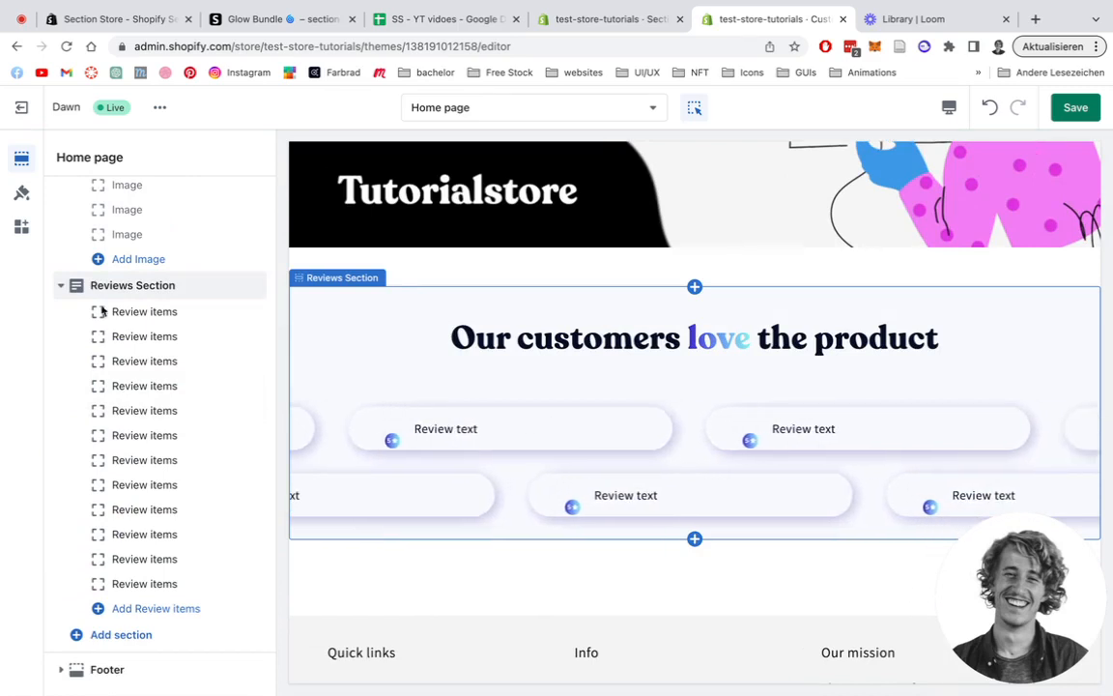
Step: Set the first review item's author photo to the dark-haired man's portrait
{"action": "left_click", "coordinate": [144, 311]}
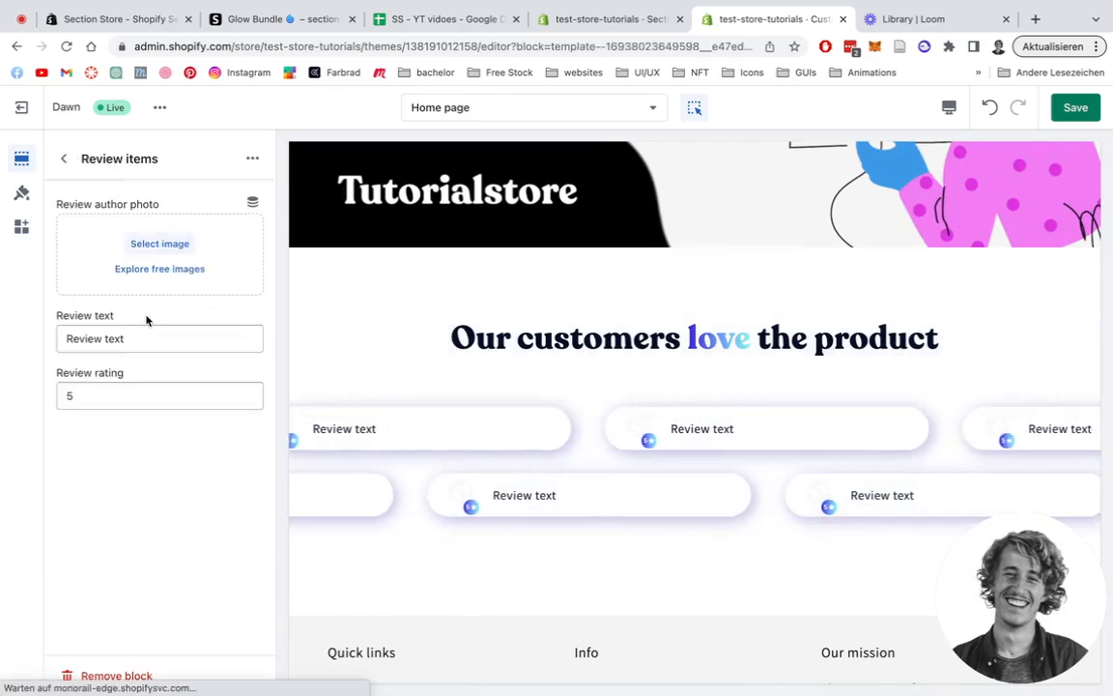
{"action": "left_click", "coordinate": [159, 242]}
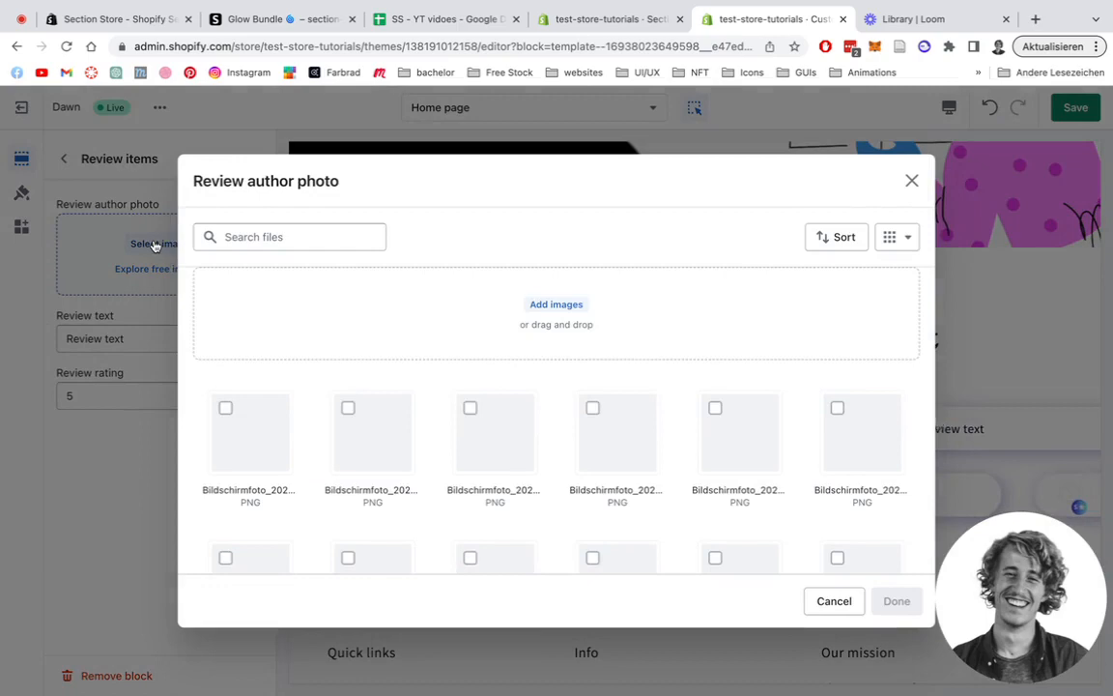
{"action": "left_click", "coordinate": [372, 432]}
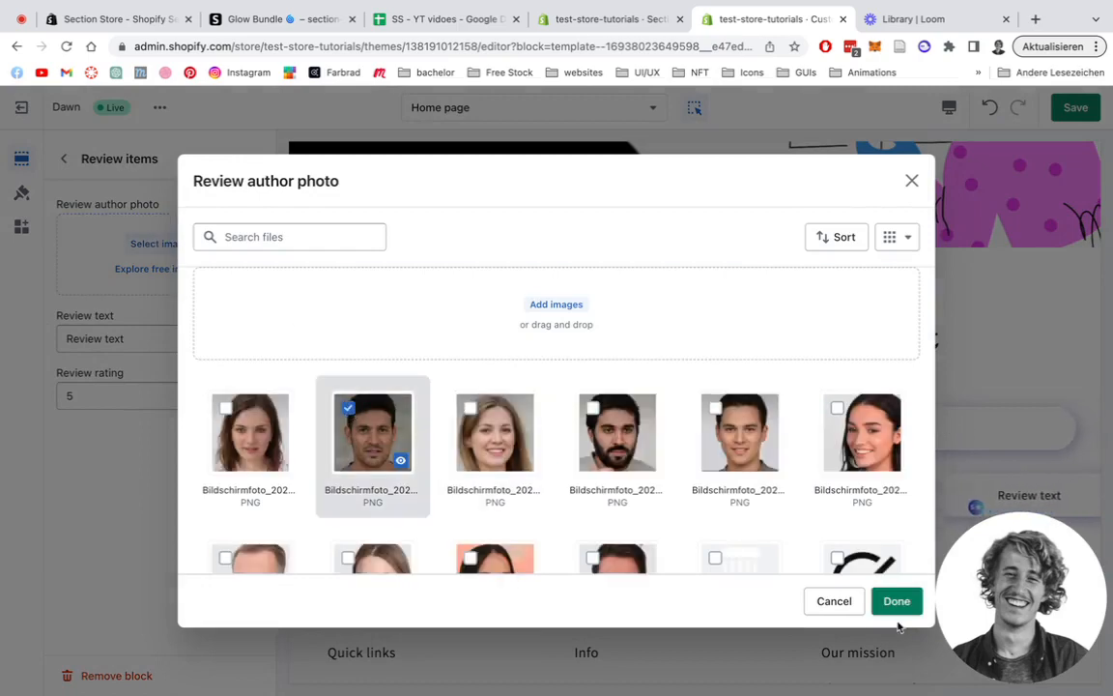
{"action": "left_click", "coordinate": [896, 600]}
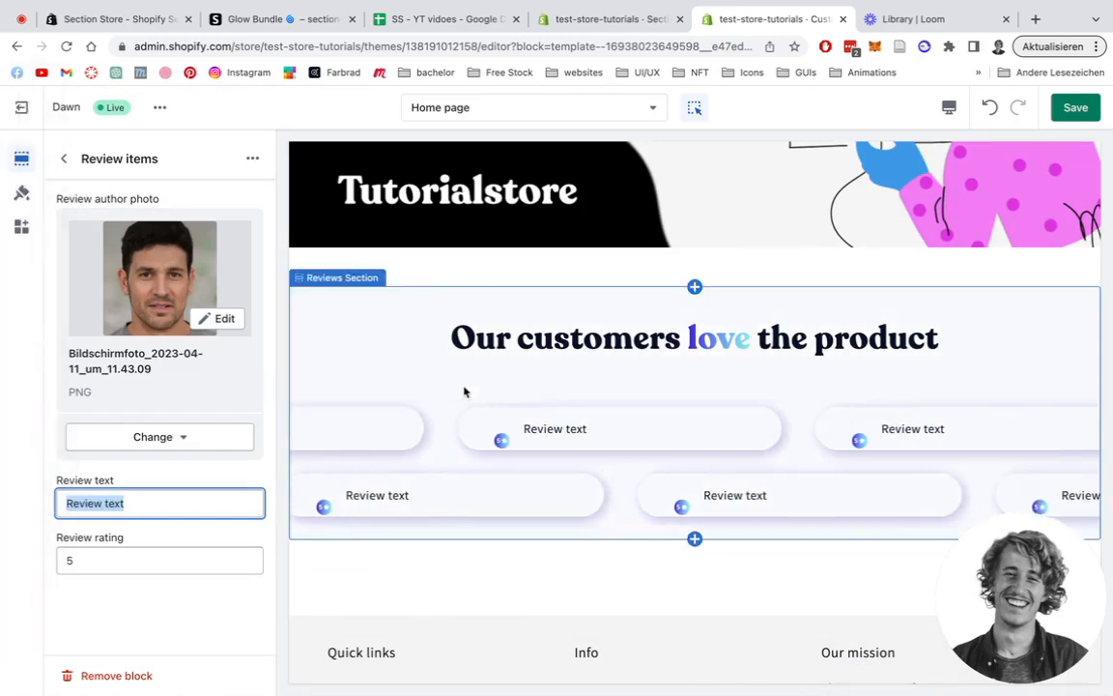
Step: Enter 'awesome product' as the review text and return to the sections list
{"action": "type", "text": "awesp"}
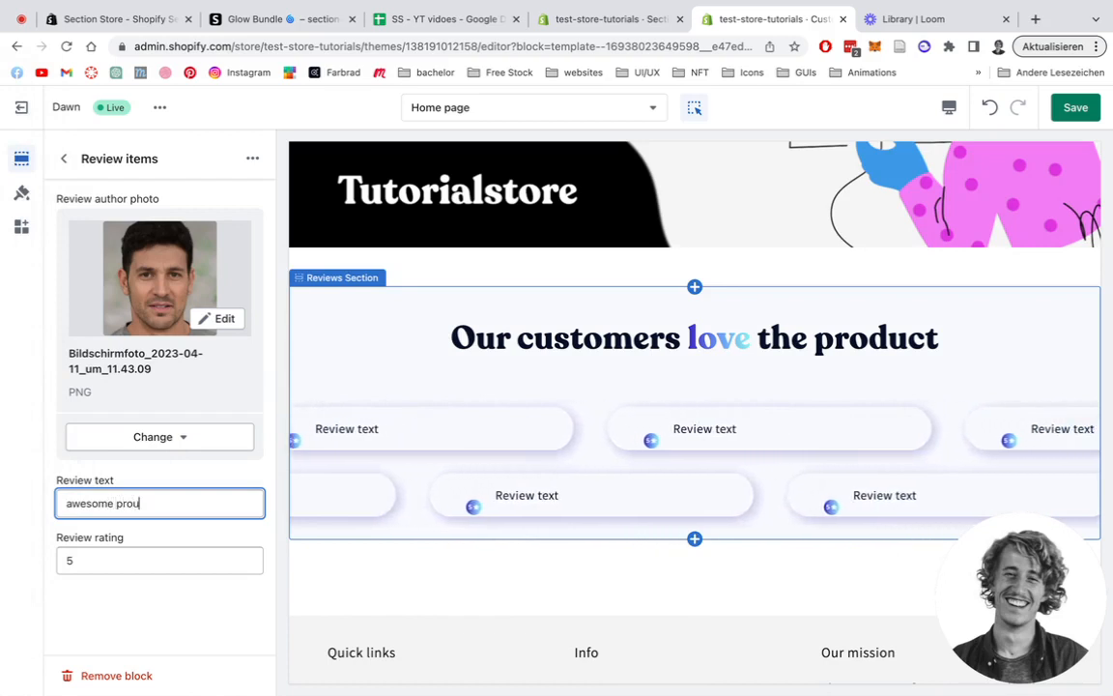
{"action": "type", "text": "duct"}
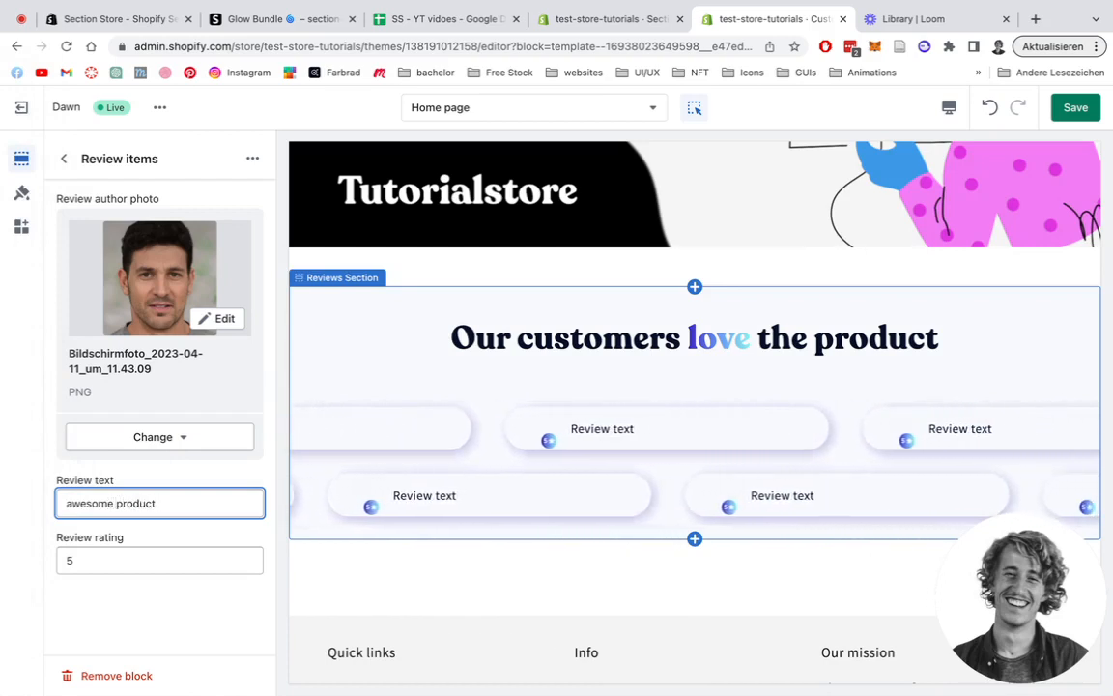
{"action": "left_click", "coordinate": [150, 560]}
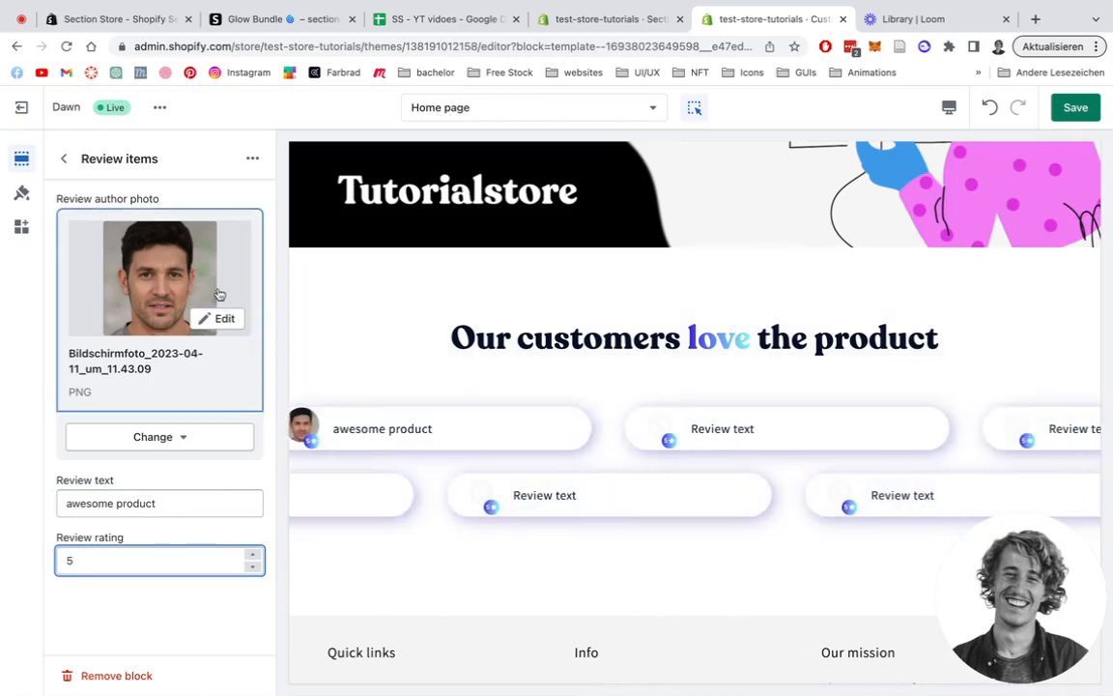
{"action": "left_click", "coordinate": [63, 159]}
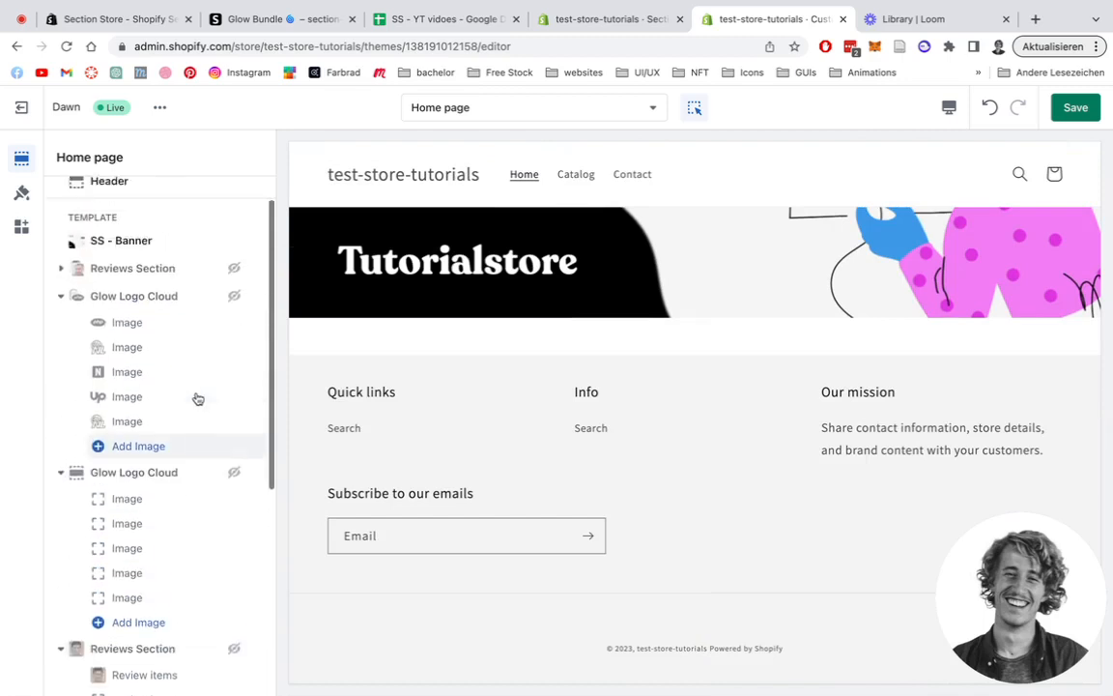
Step: Expand the 'Everyone loves our products' Reviews Section to list its Review items
{"action": "scroll", "scroll_direction": "up", "scroll_amount": 3}
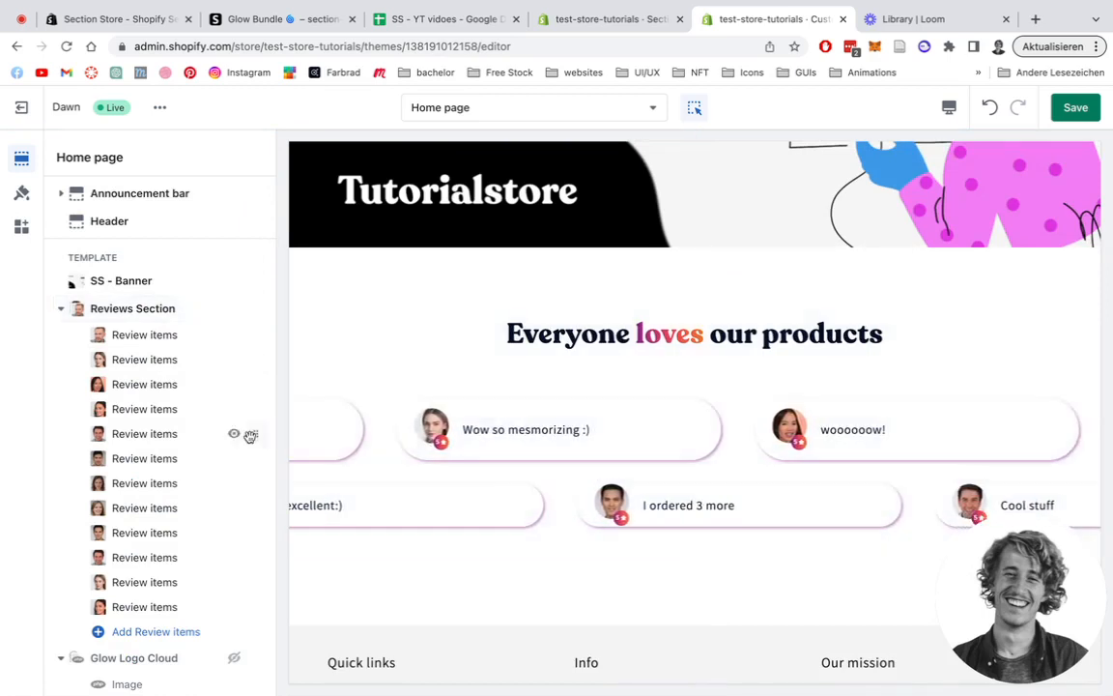
{"action": "left_click", "coordinate": [132, 308]}
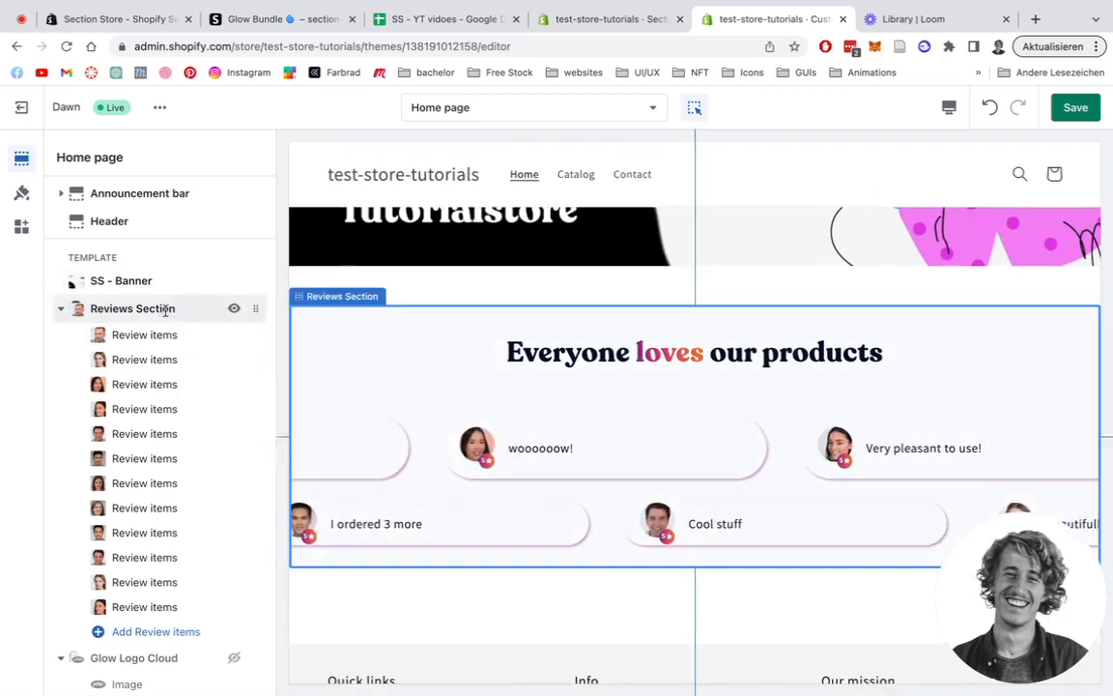
Step: Set headline parts to 'all of us', 'love', 'this products' and header colour #000102
{"action": "left_click", "coordinate": [133, 308]}
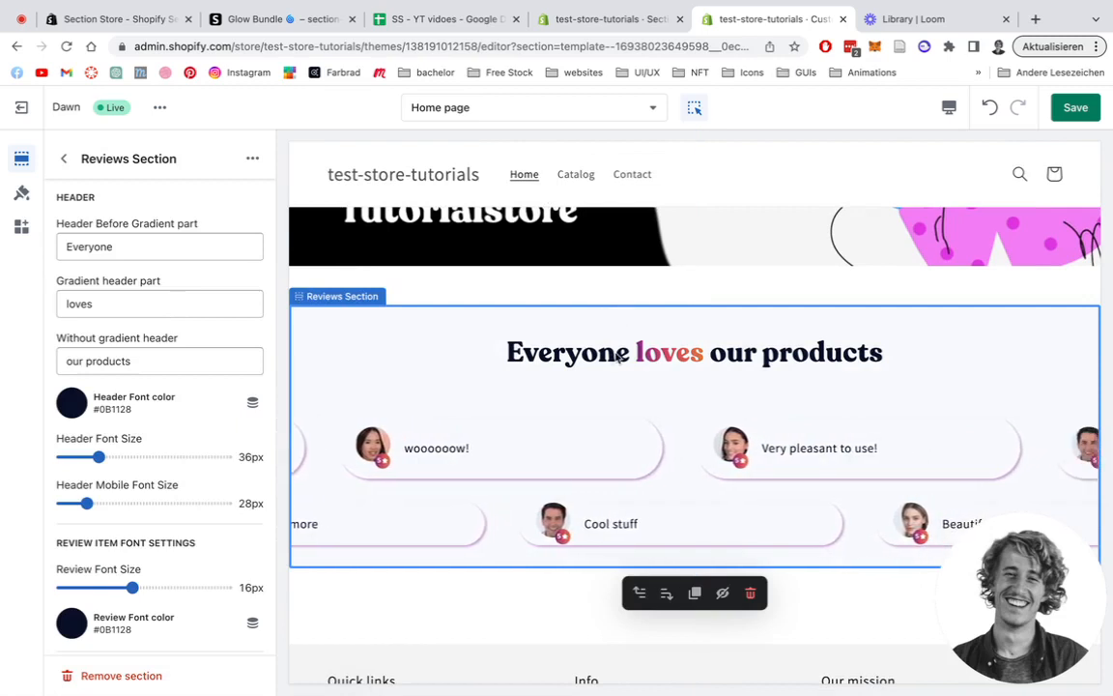
{"action": "left_click", "coordinate": [159, 246]}
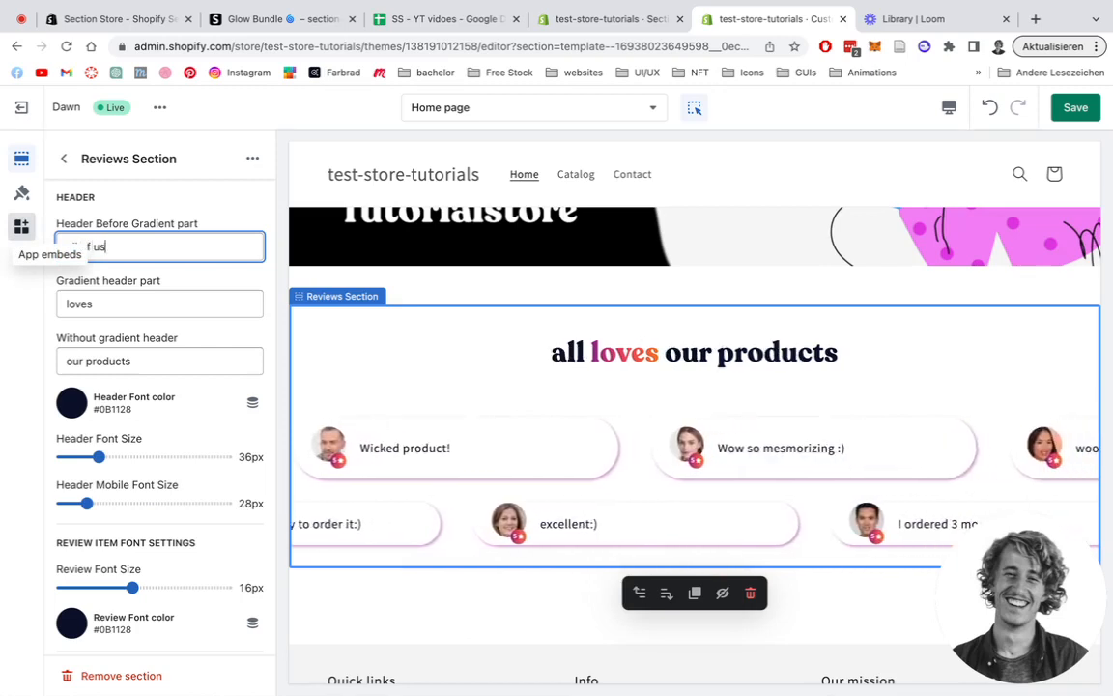
{"action": "type", "text": "all of us"}
{"action": "left_click", "coordinate": [159, 361]}
{"action": "type", "text": "th"}
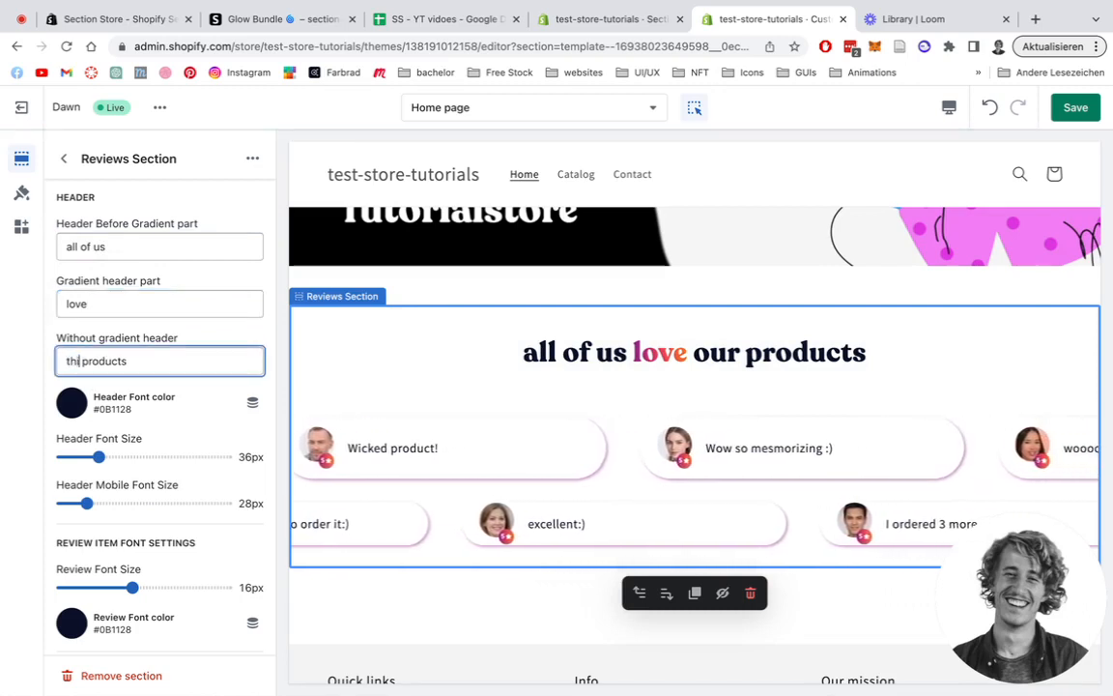
{"action": "type", "text": "s"}
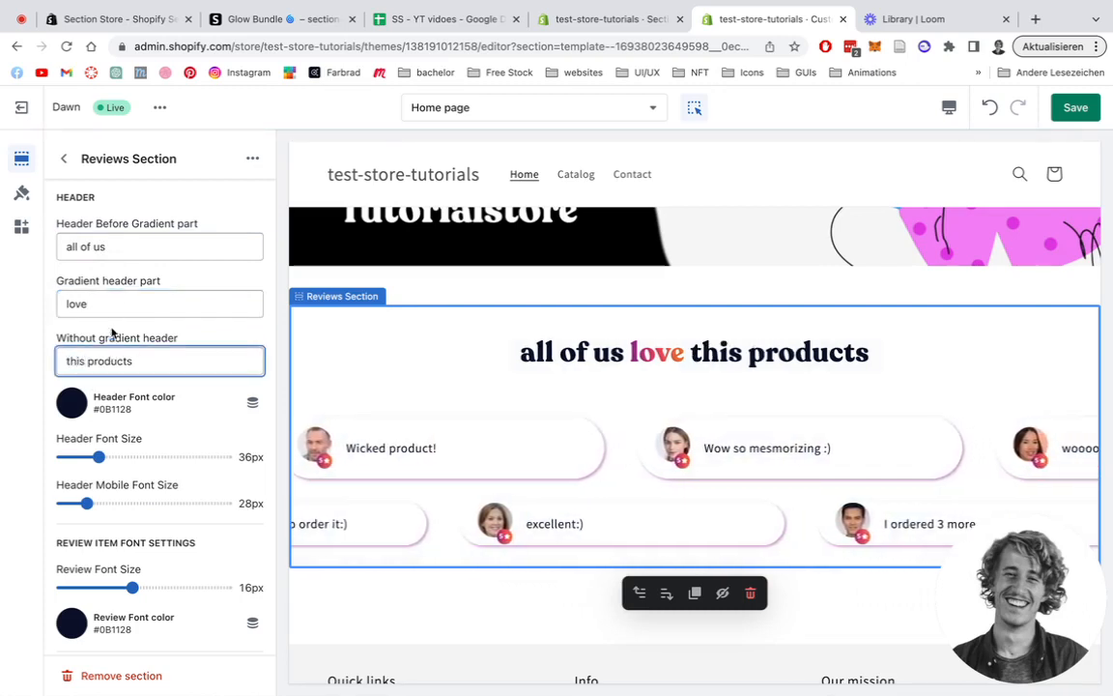
{"action": "left_click", "coordinate": [160, 303]}
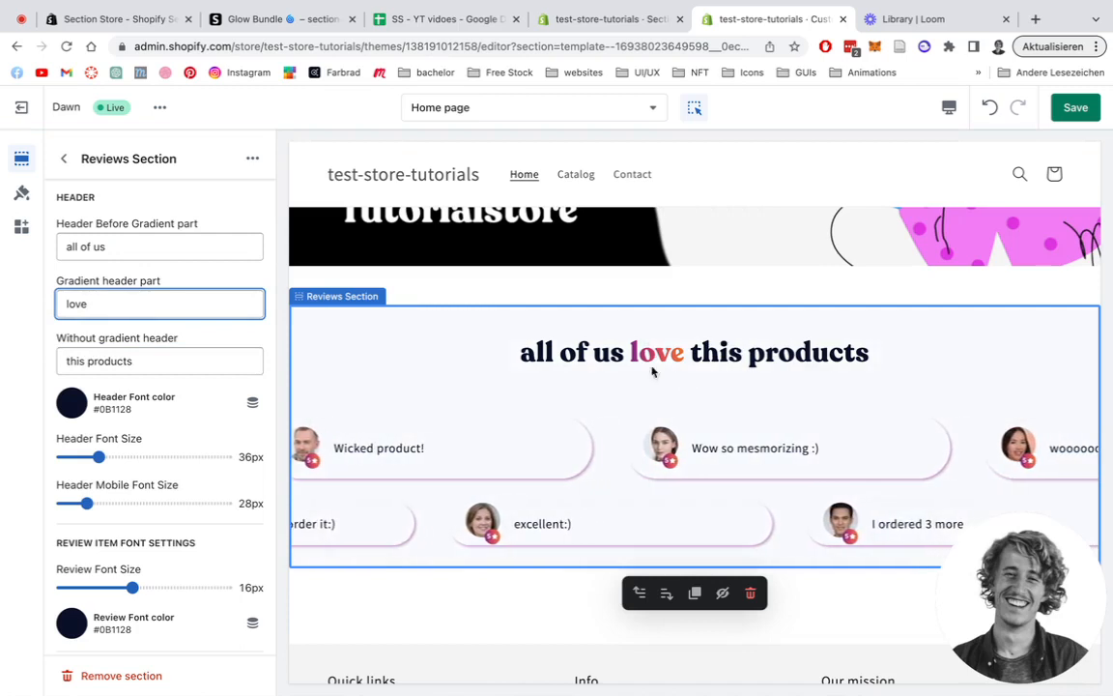
{"action": "left_click", "coordinate": [70, 402]}
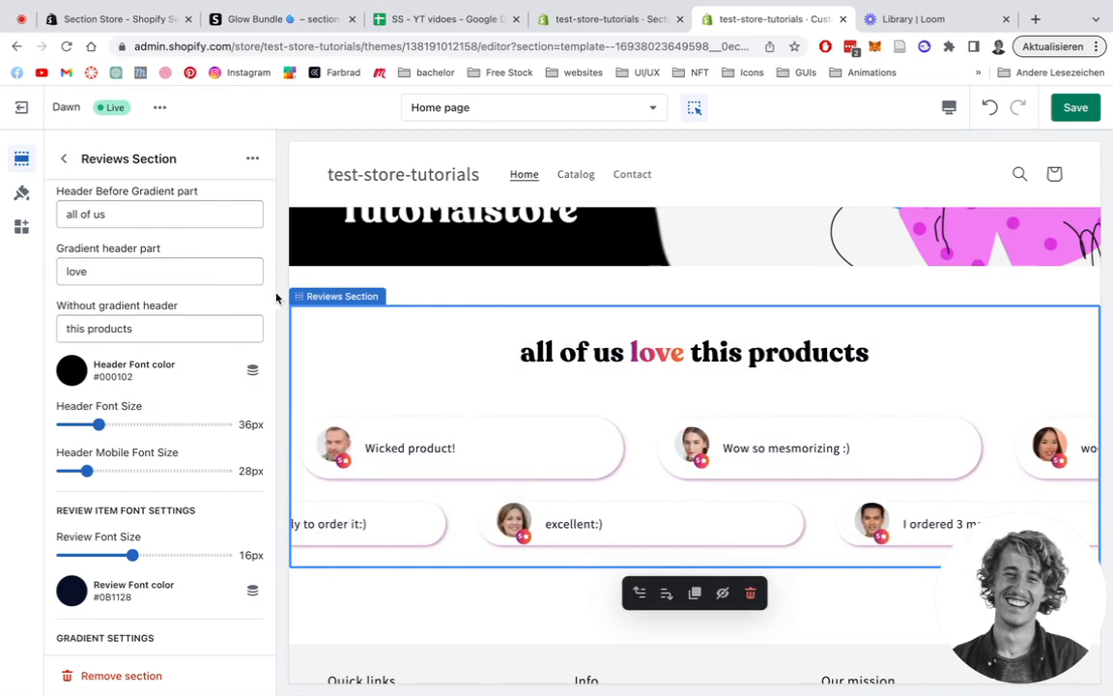
Step: Set Review Font color to grey #515151 after briefly trying red
{"action": "scroll", "scroll_direction": "down", "scroll_amount": 3}
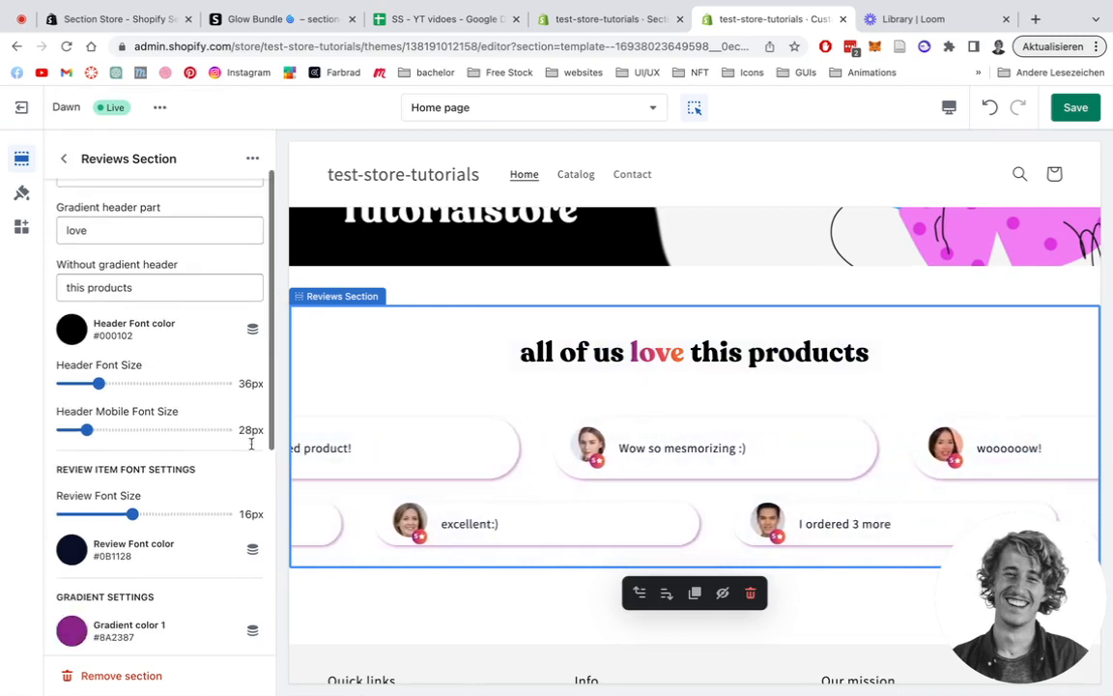
{"action": "scroll", "scroll_direction": "down", "scroll_amount": 3}
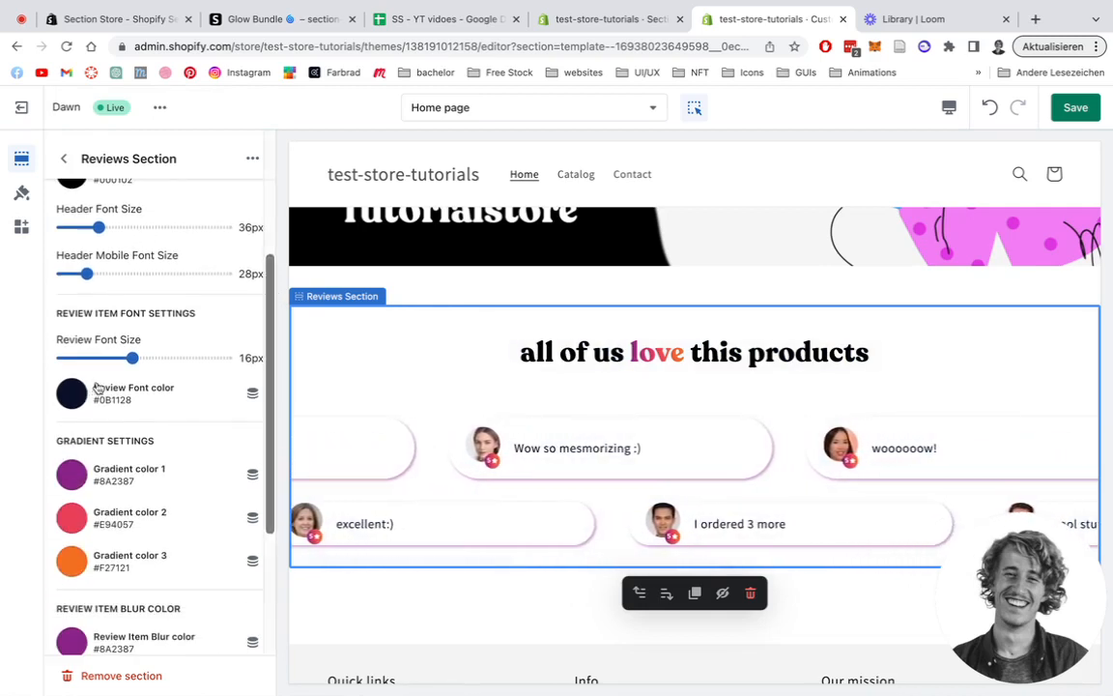
{"action": "left_click", "coordinate": [71, 394]}
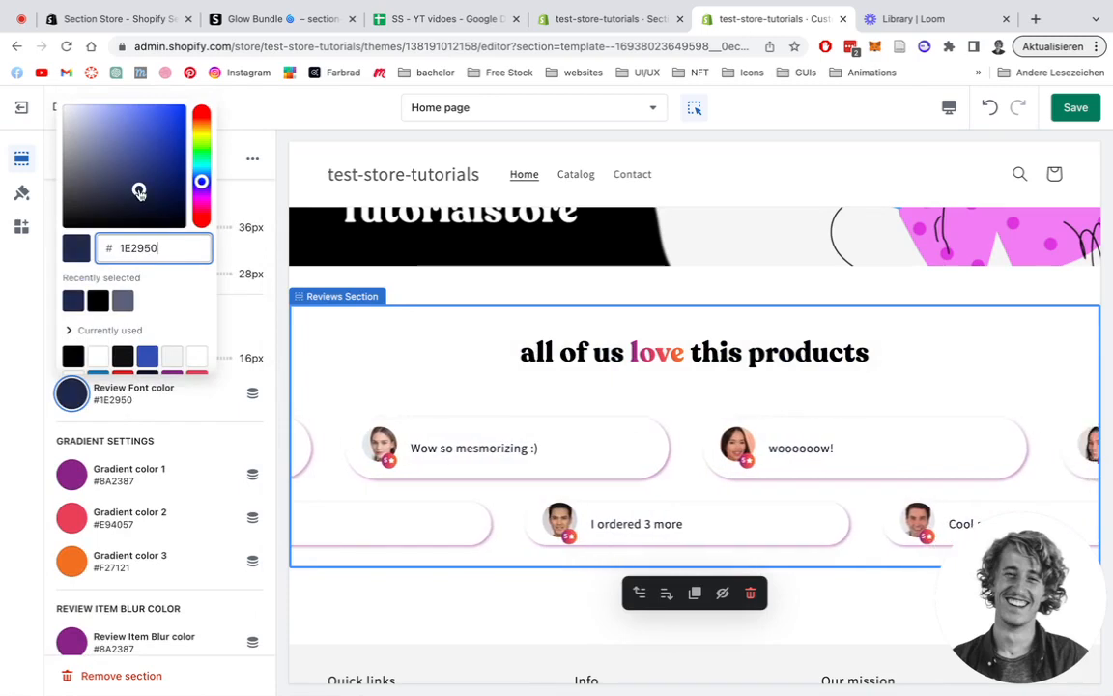
{"action": "left_click_drag", "start_coordinate": [201, 182], "coordinate": [201, 114]}
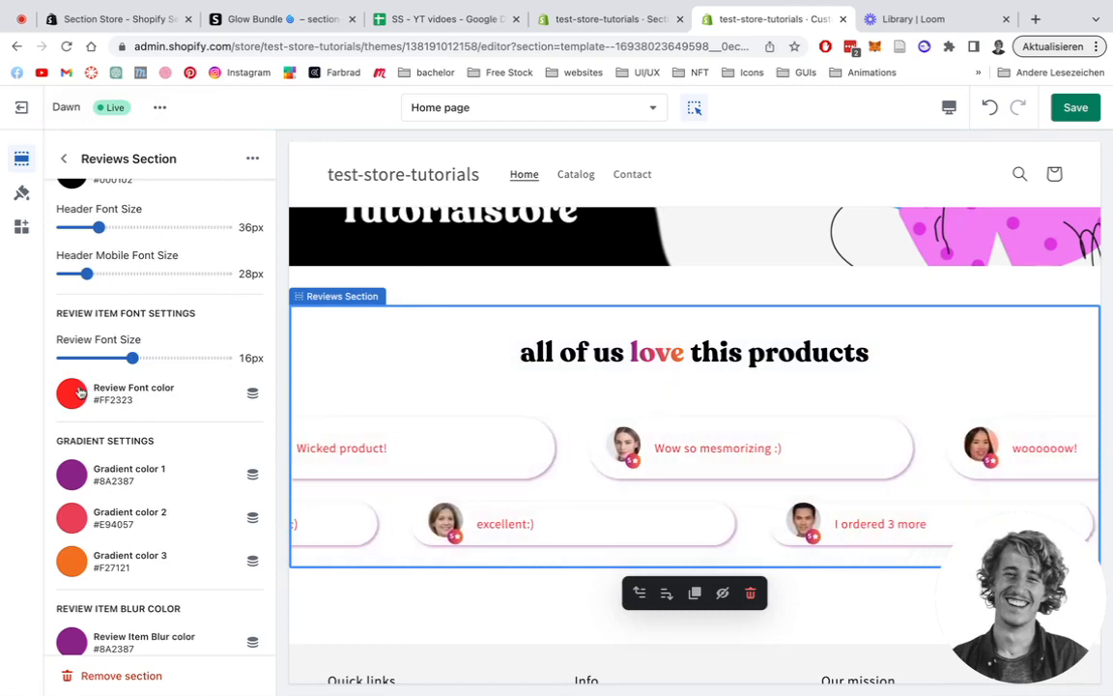
{"action": "left_click", "coordinate": [72, 393]}
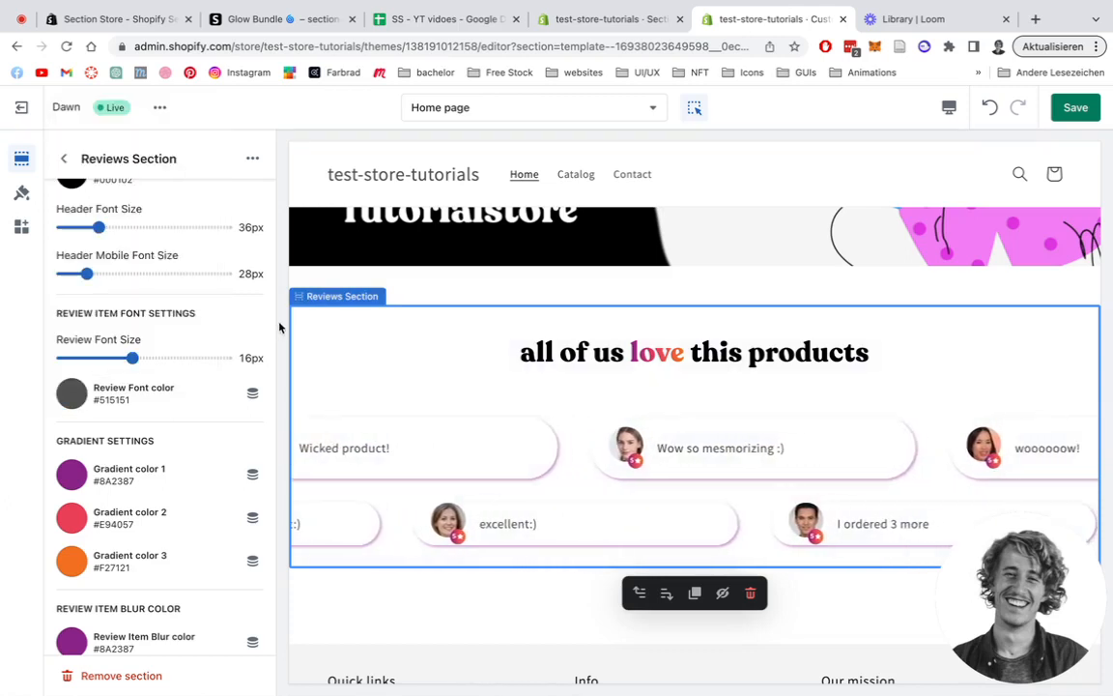
{"action": "scroll", "scroll_direction": "down", "scroll_amount": 3}
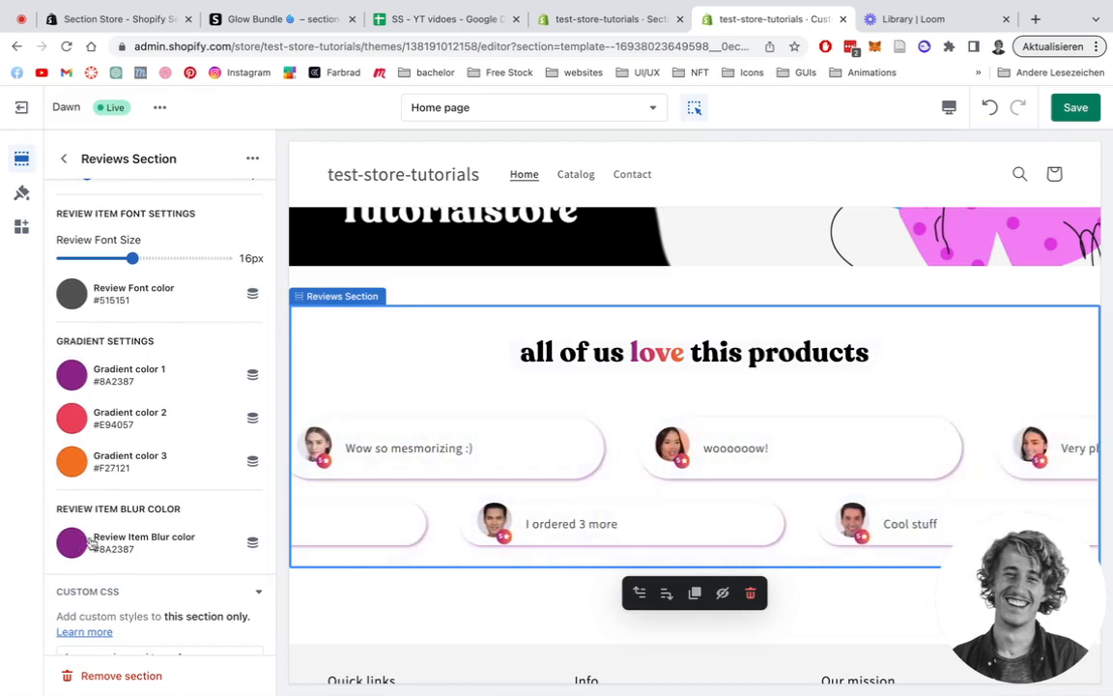
Step: Set the Review Item Blur colour to light green #A3FFB0 instead of purple
{"action": "left_click", "coordinate": [70, 542]}
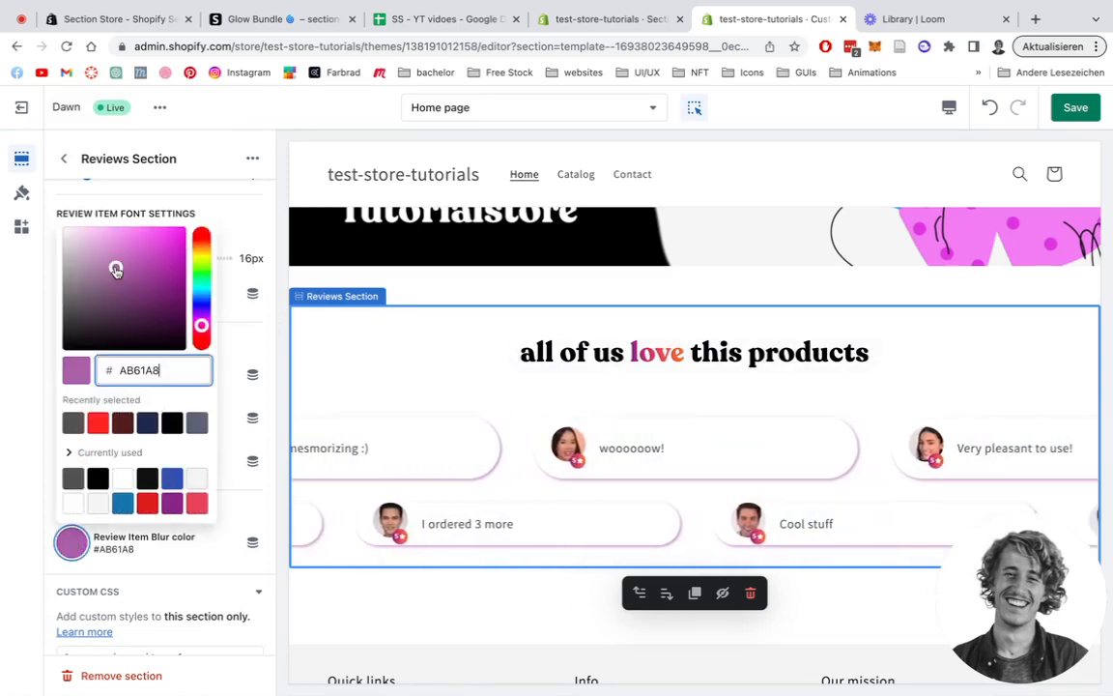
{"action": "left_click", "coordinate": [109, 225]}
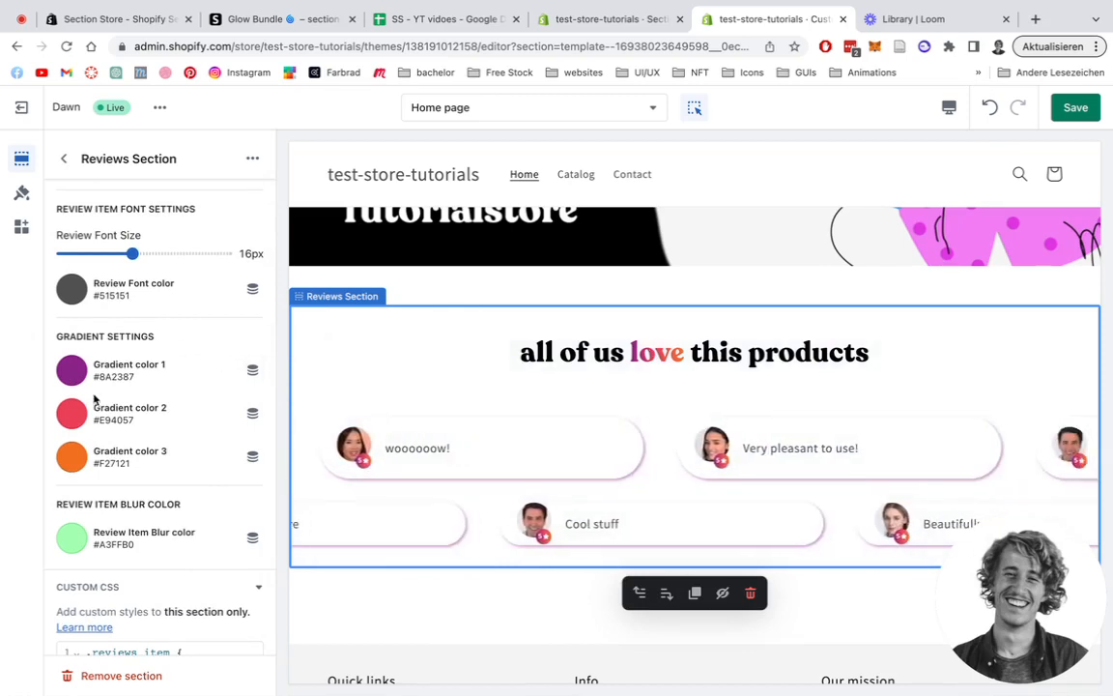
{"action": "left_click", "coordinate": [71, 412]}
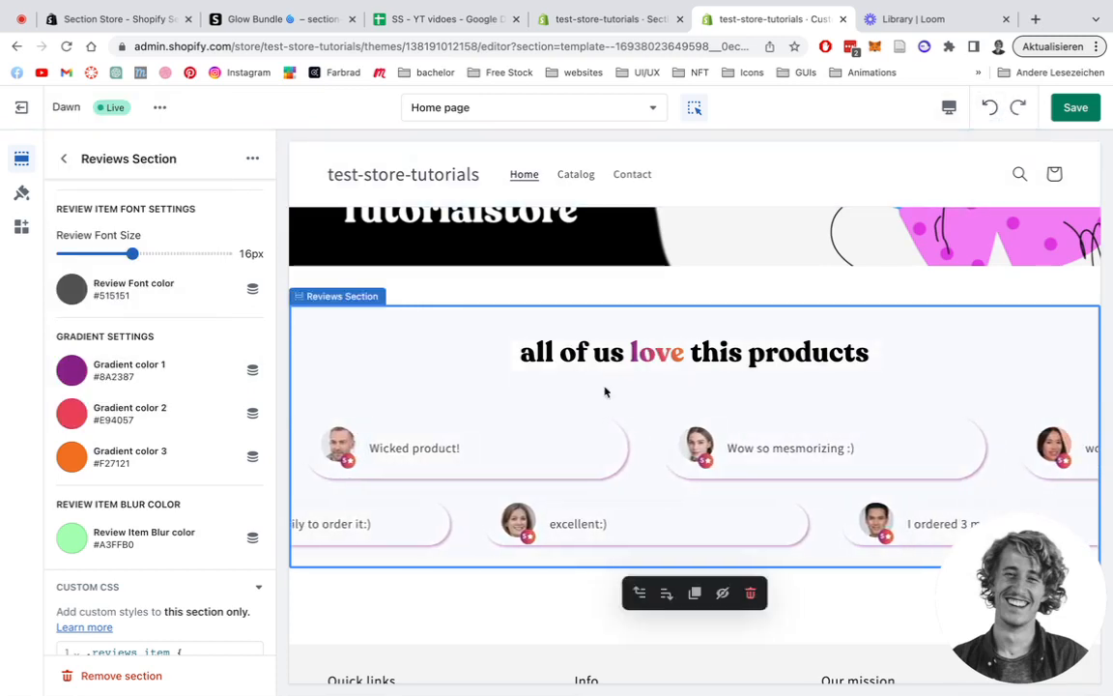
{"action": "scroll", "scroll_direction": "down", "scroll_amount": 3}
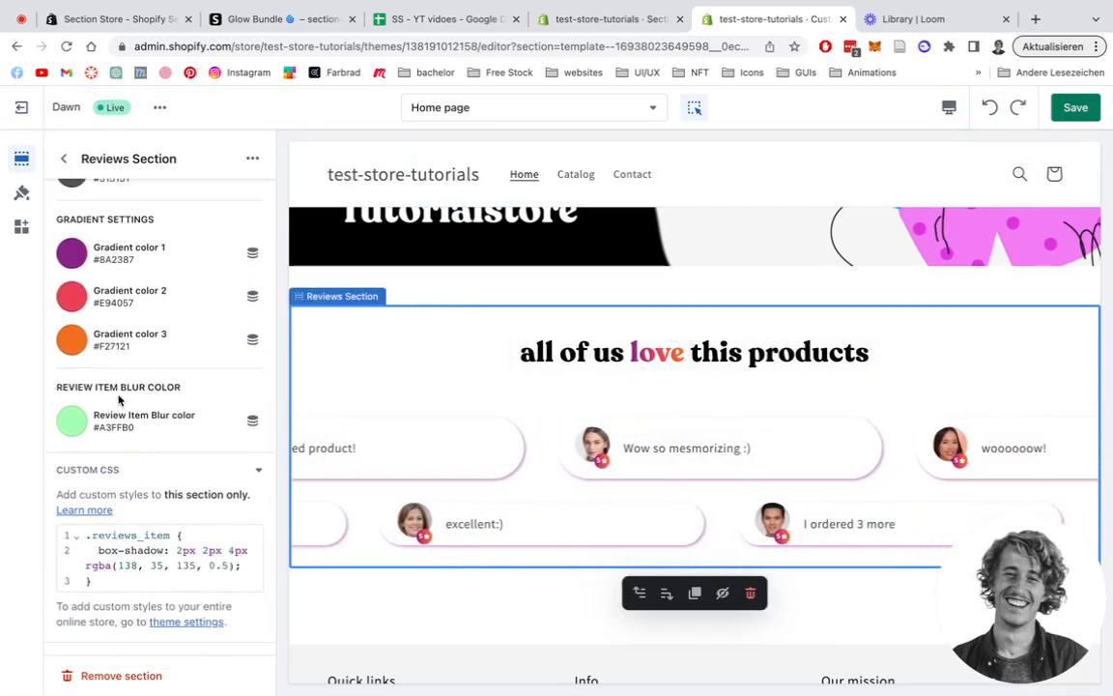
Step: Add a .reviews_item box-shadow rule, 2px 2px 4px rgba(138, 35, 135, 0.5), in Custom CSS
{"action": "left_click", "coordinate": [145, 580]}
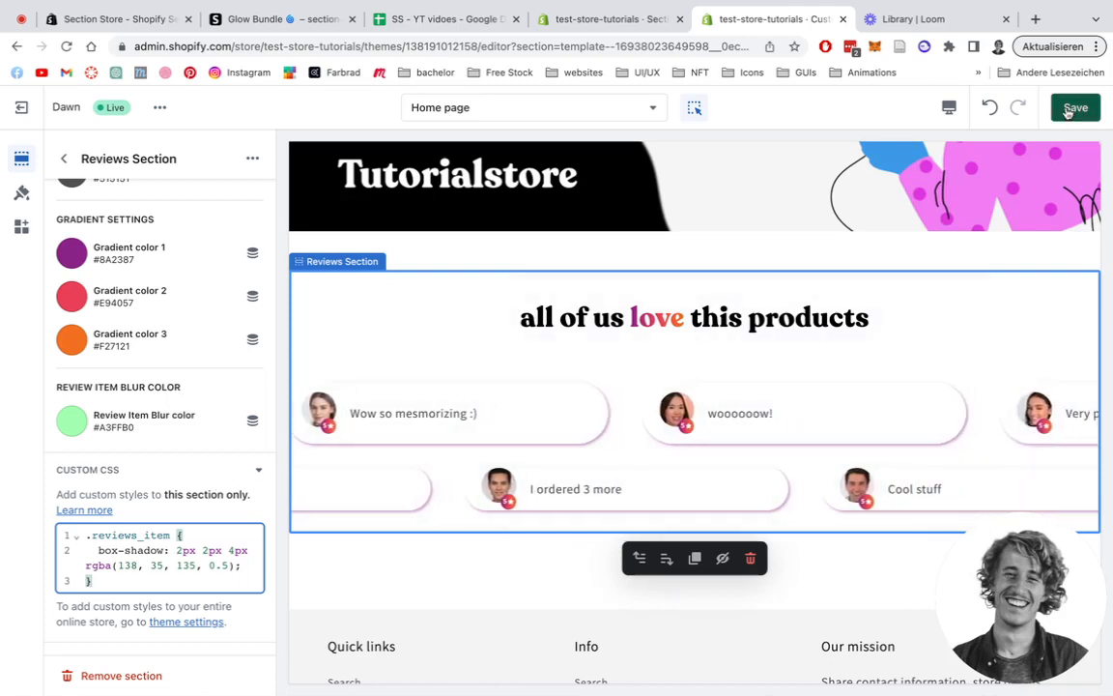
Step: Save the theme and view the live storefront, scrolling down to the customized reviews section
{"action": "left_click", "coordinate": [1075, 107]}
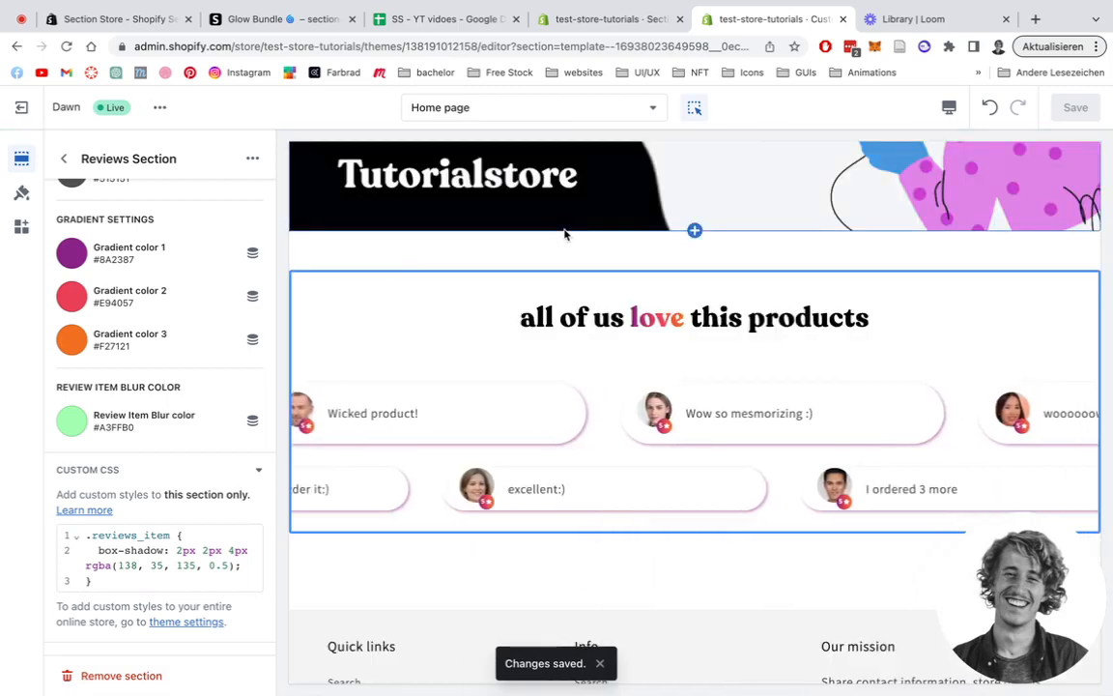
{"action": "left_click", "coordinate": [160, 107]}
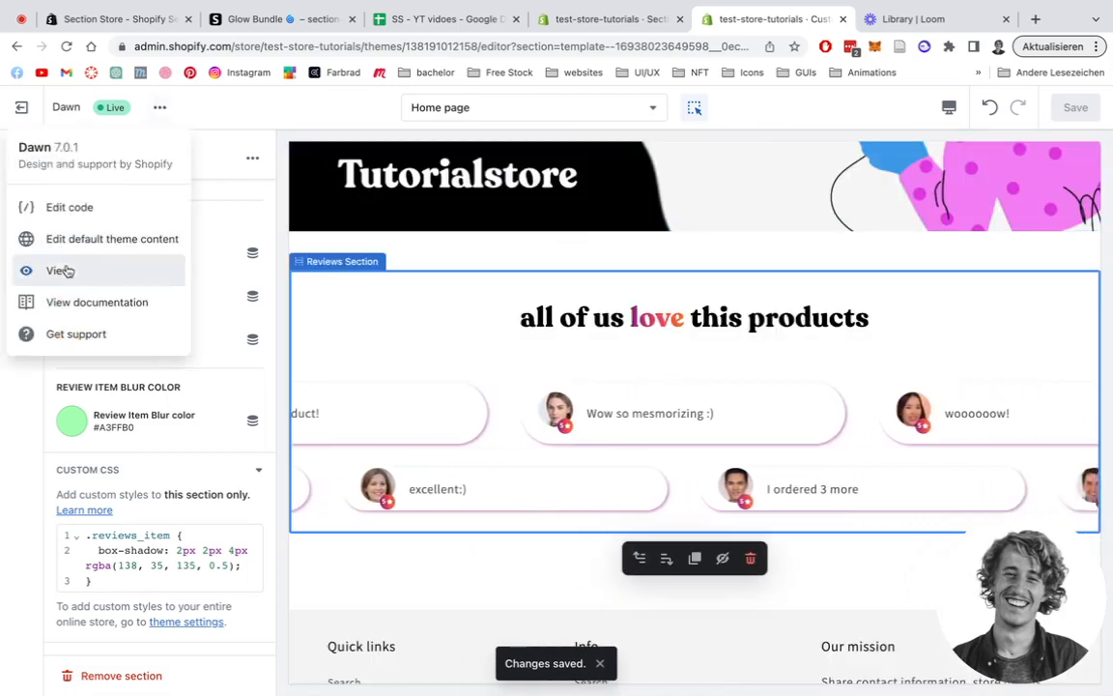
{"action": "left_click", "coordinate": [60, 271]}
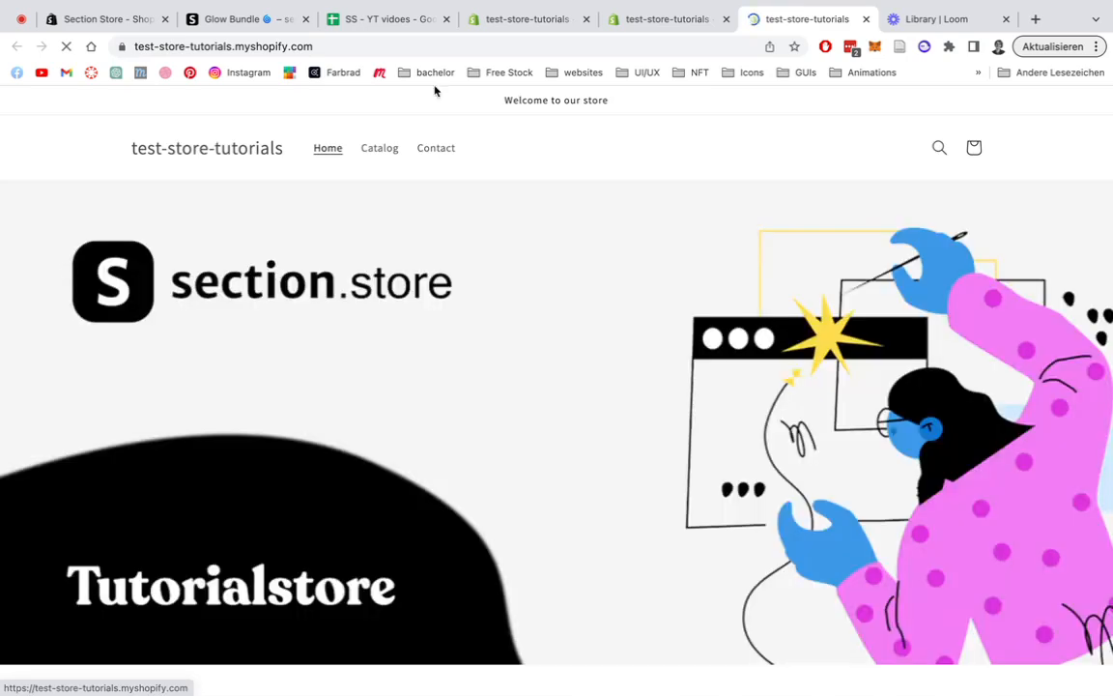
{"action": "scroll", "scroll_direction": "down", "scroll_amount": 3}
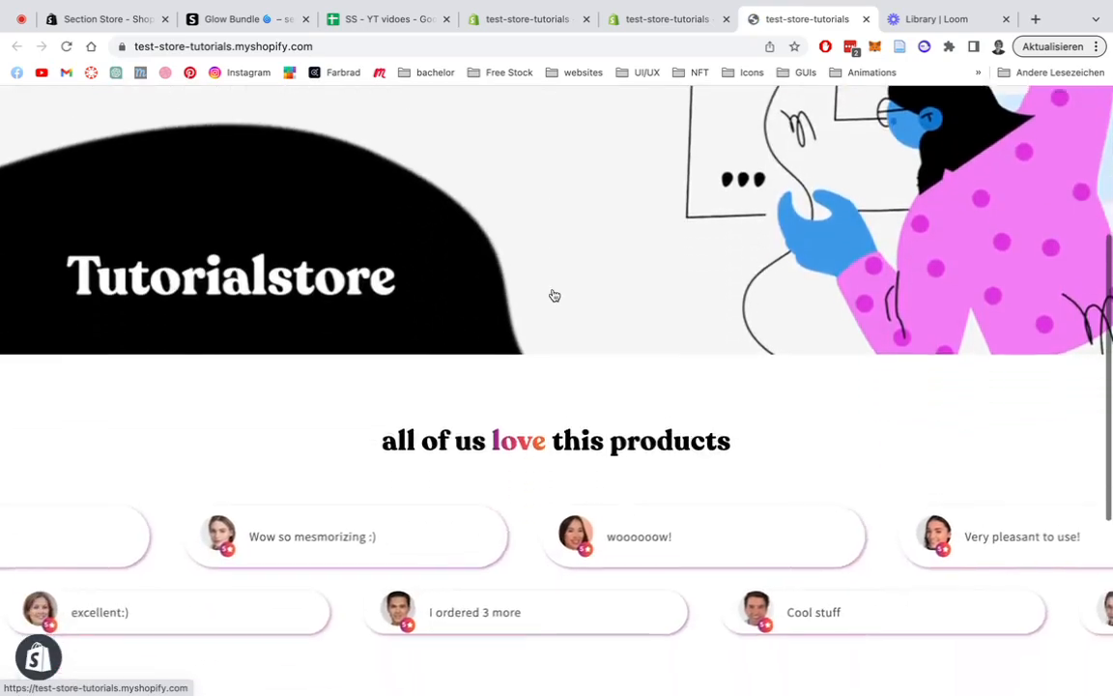
{"action": "scroll", "scroll_direction": "down", "scroll_amount": 3}
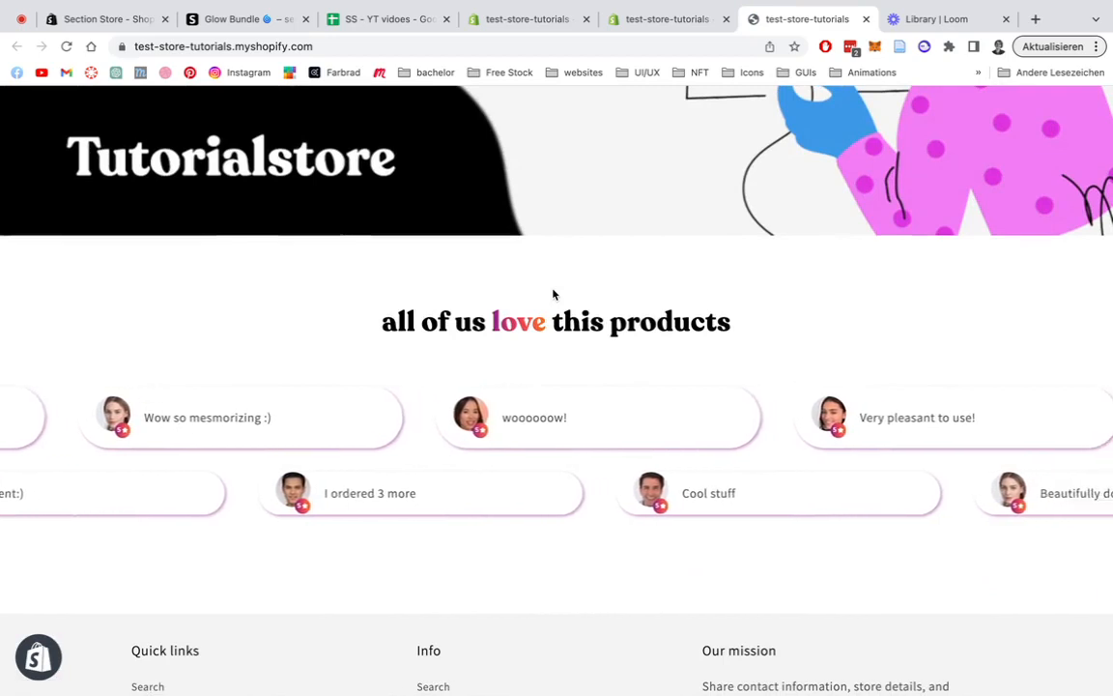